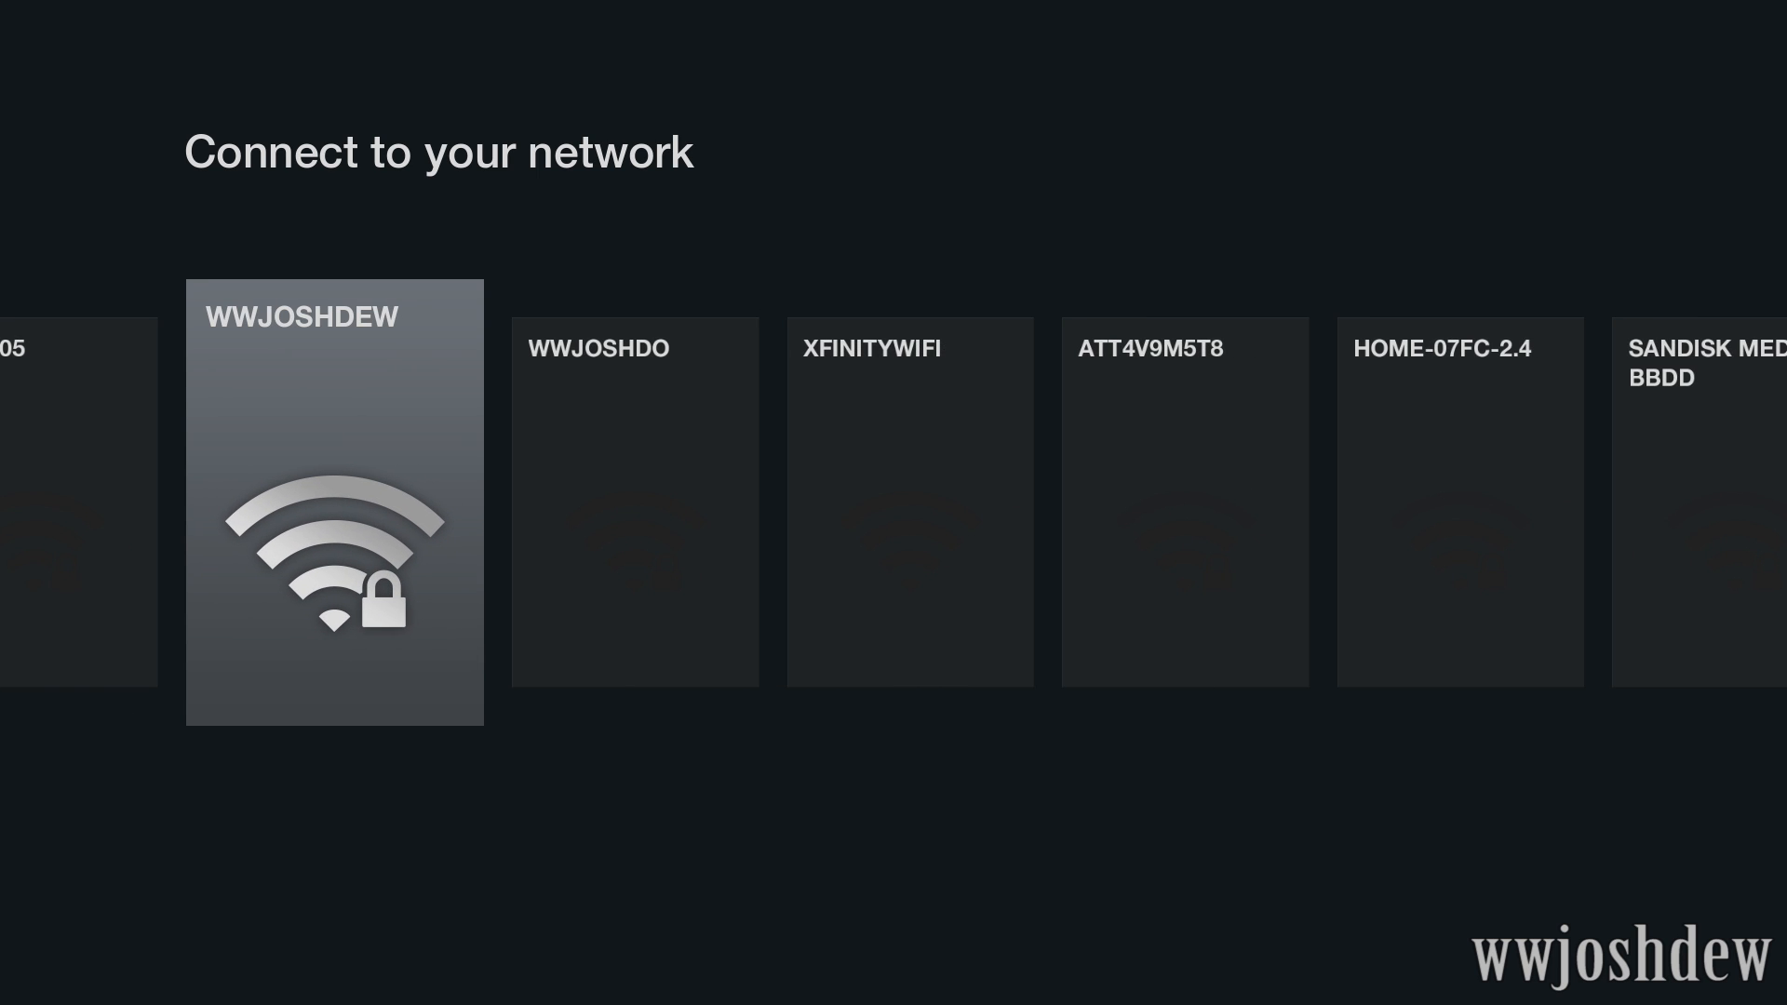
- Choose the secured home Wi-Fi network and enter its password to connect
scroll(right, 3)
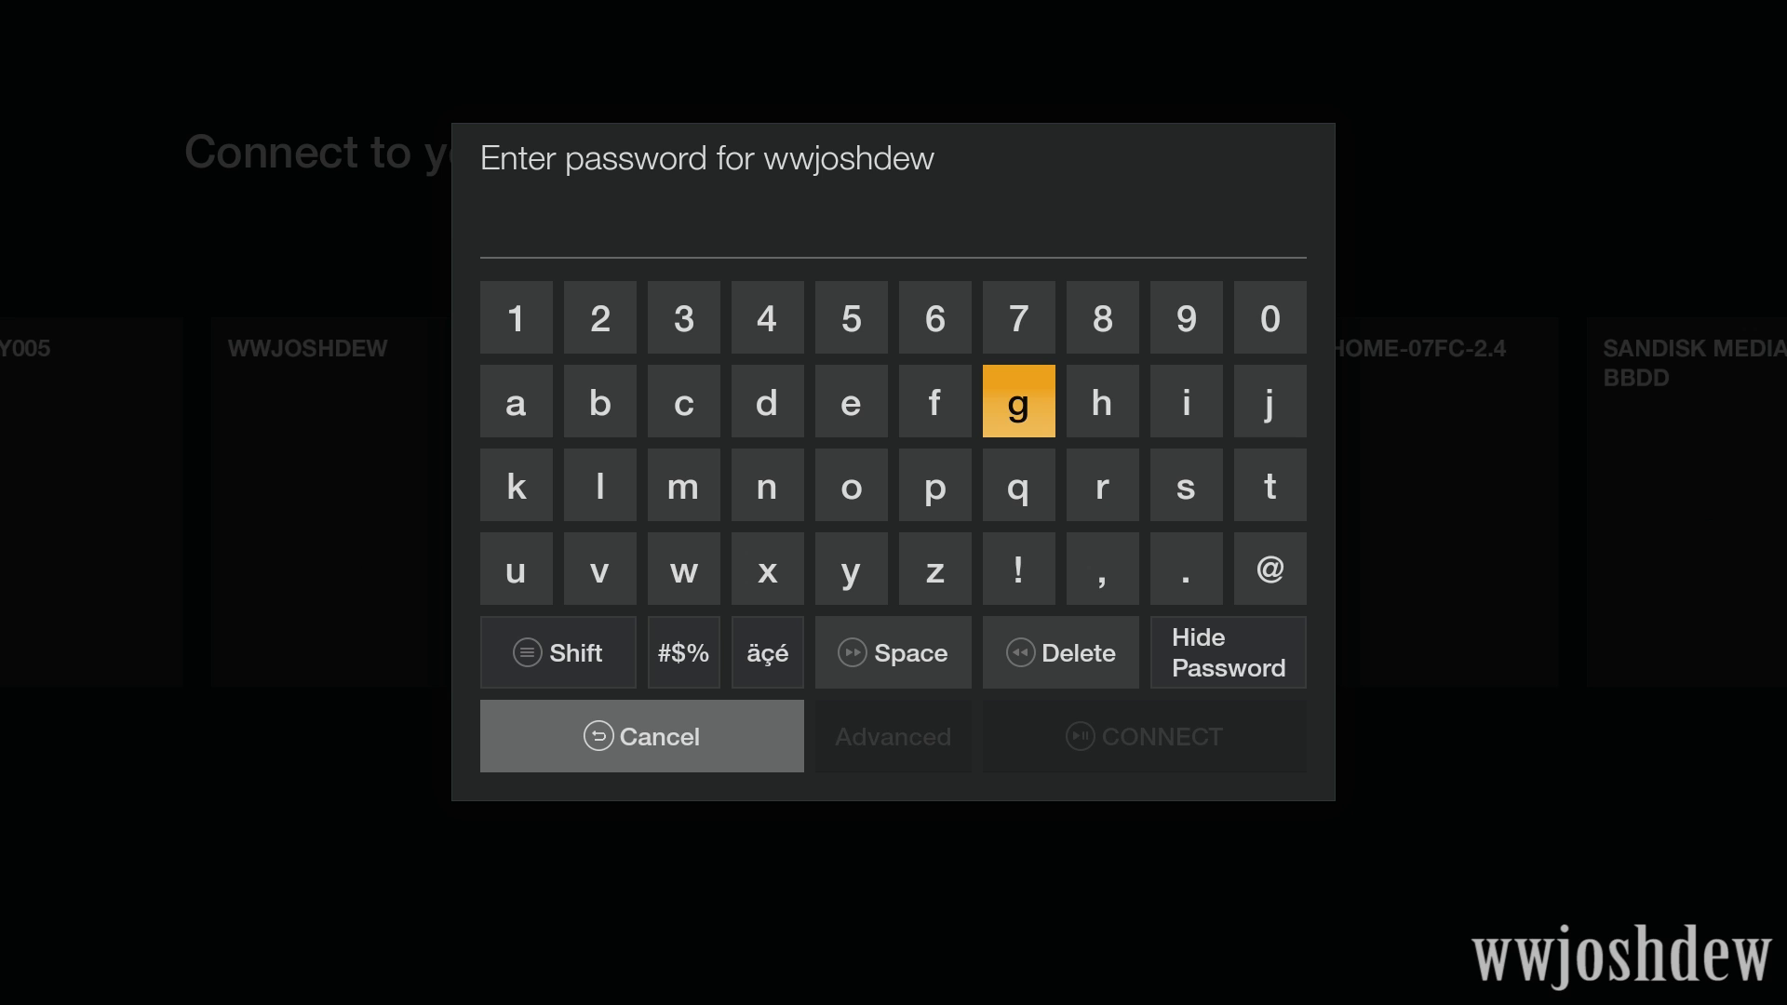
click(1143, 737)
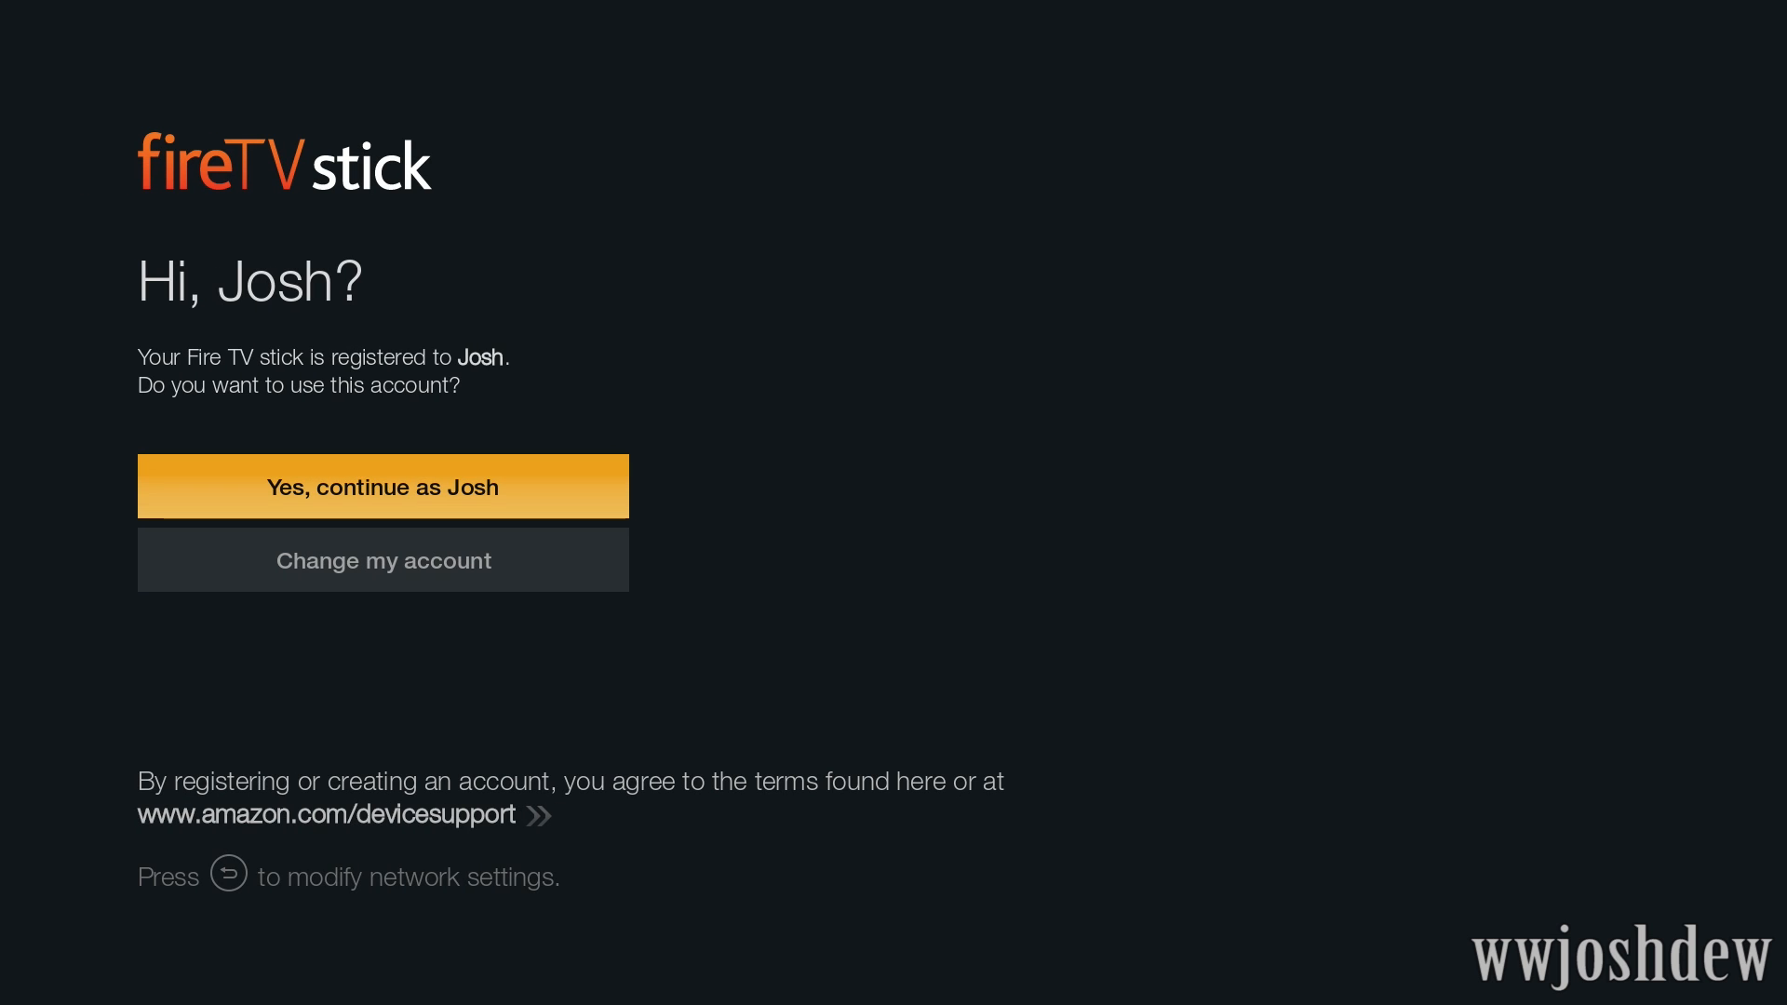
- Keep the already-registered Amazon account with 'Yes, continue as…'
click(383, 487)
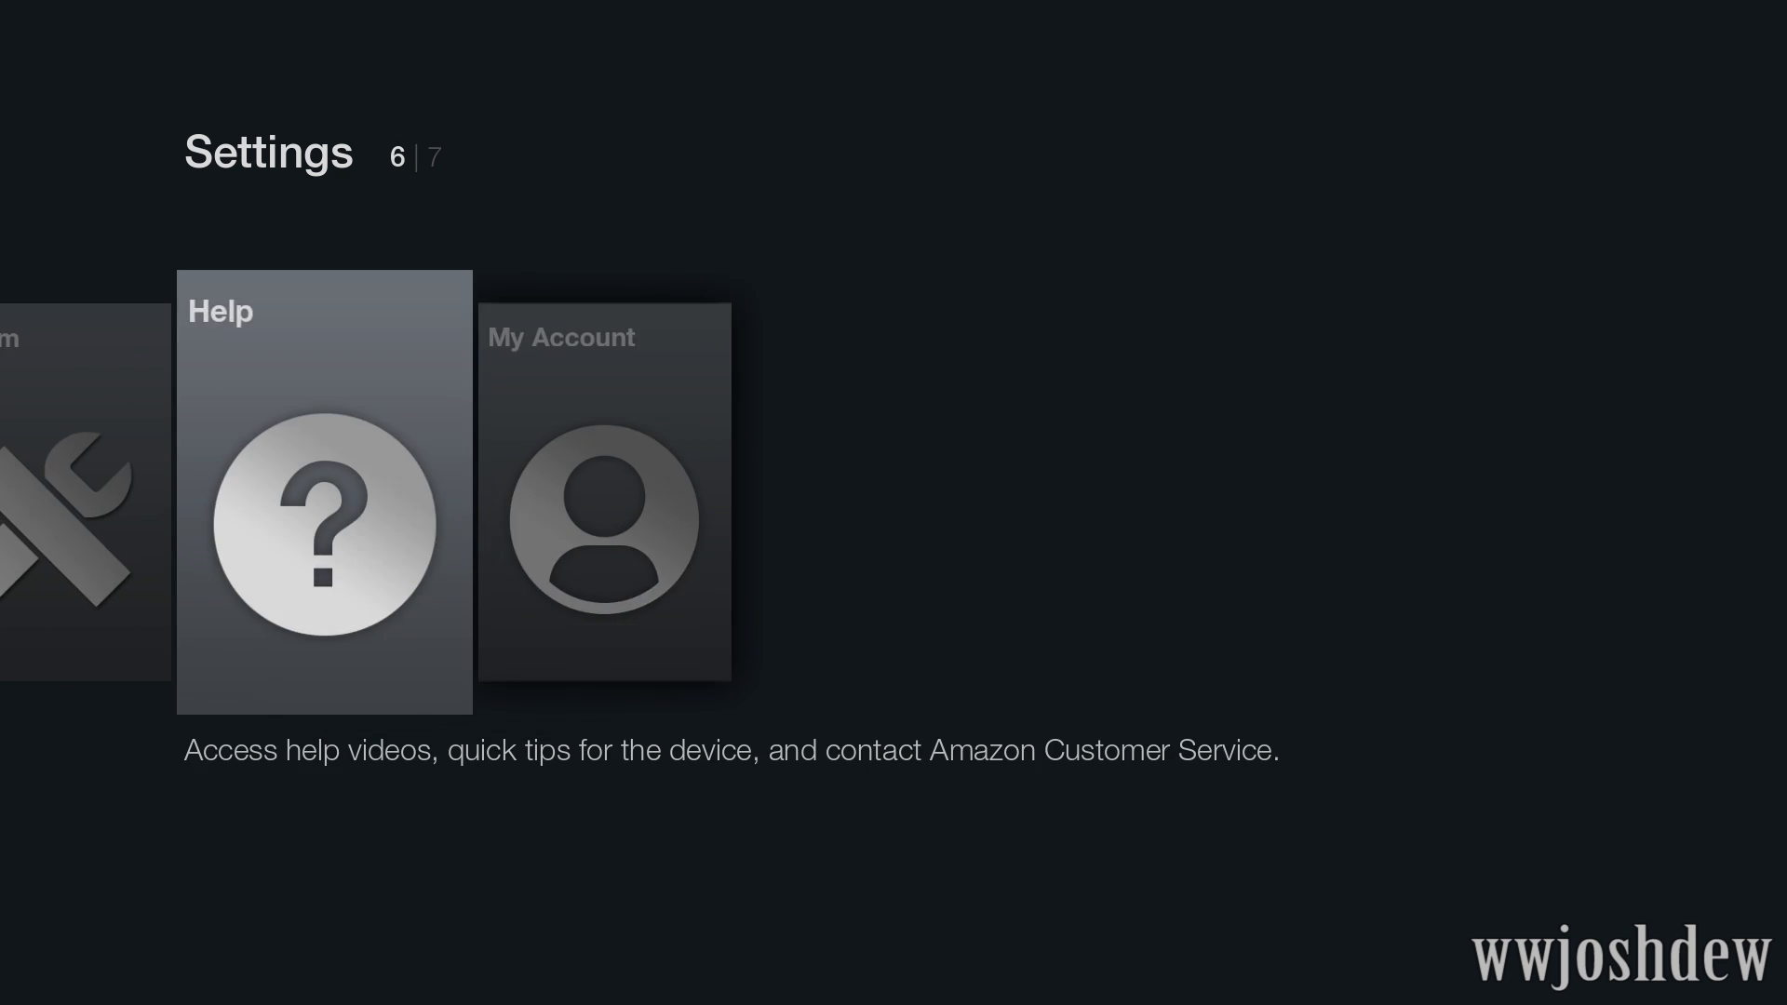
- View the device's About information under the System settings category
key(Left)
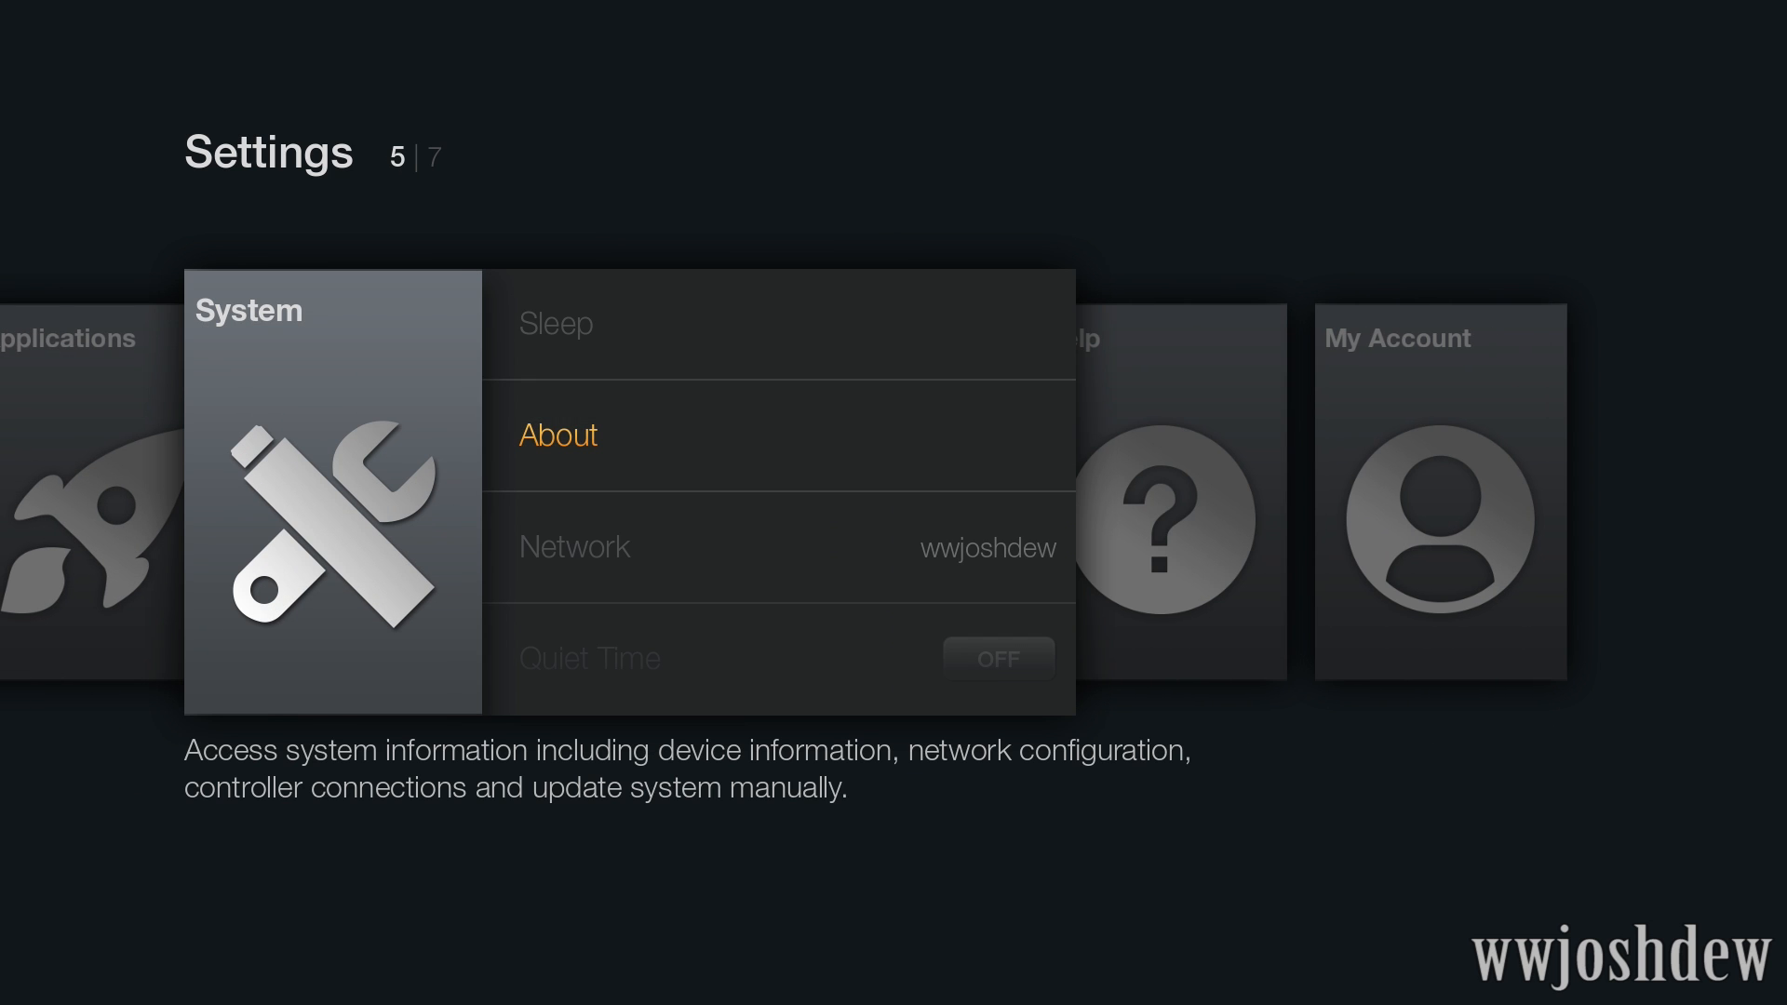
click(557, 435)
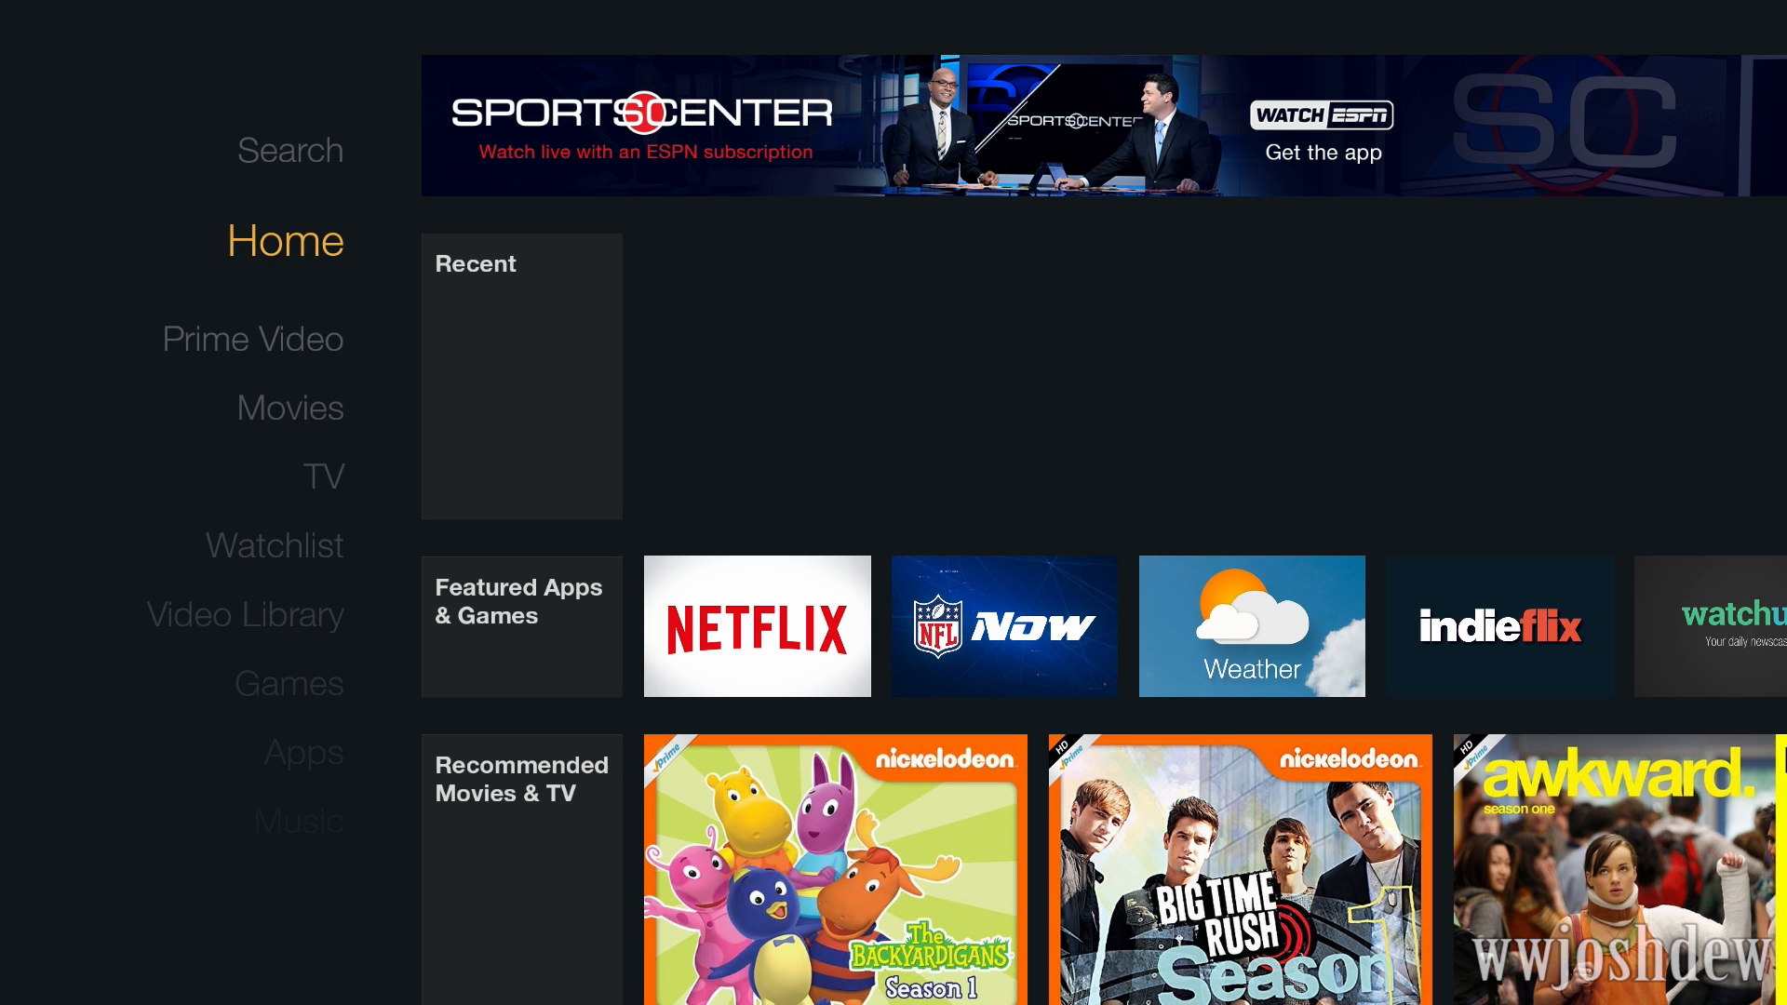
- Bring up the Top Apps & Games list from Featured Apps & Games on Home
click(253, 339)
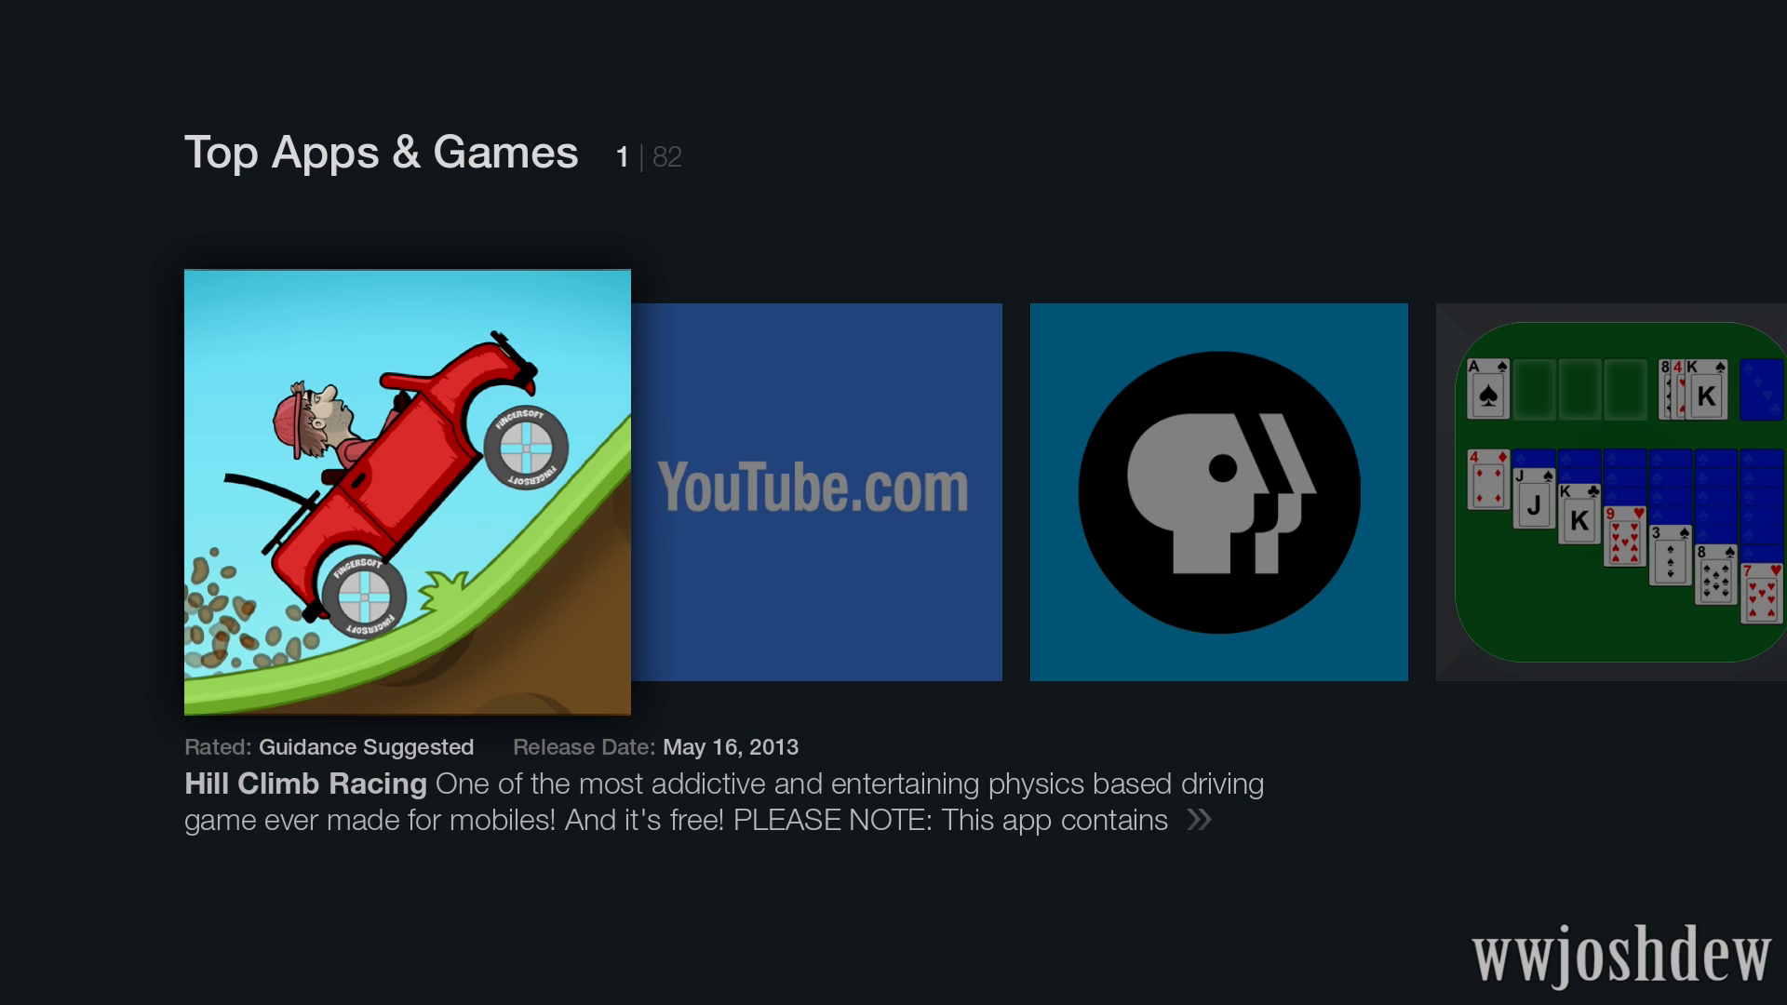
- Step rightward through the Top Apps & Games titles one after another
scroll(right, 3)
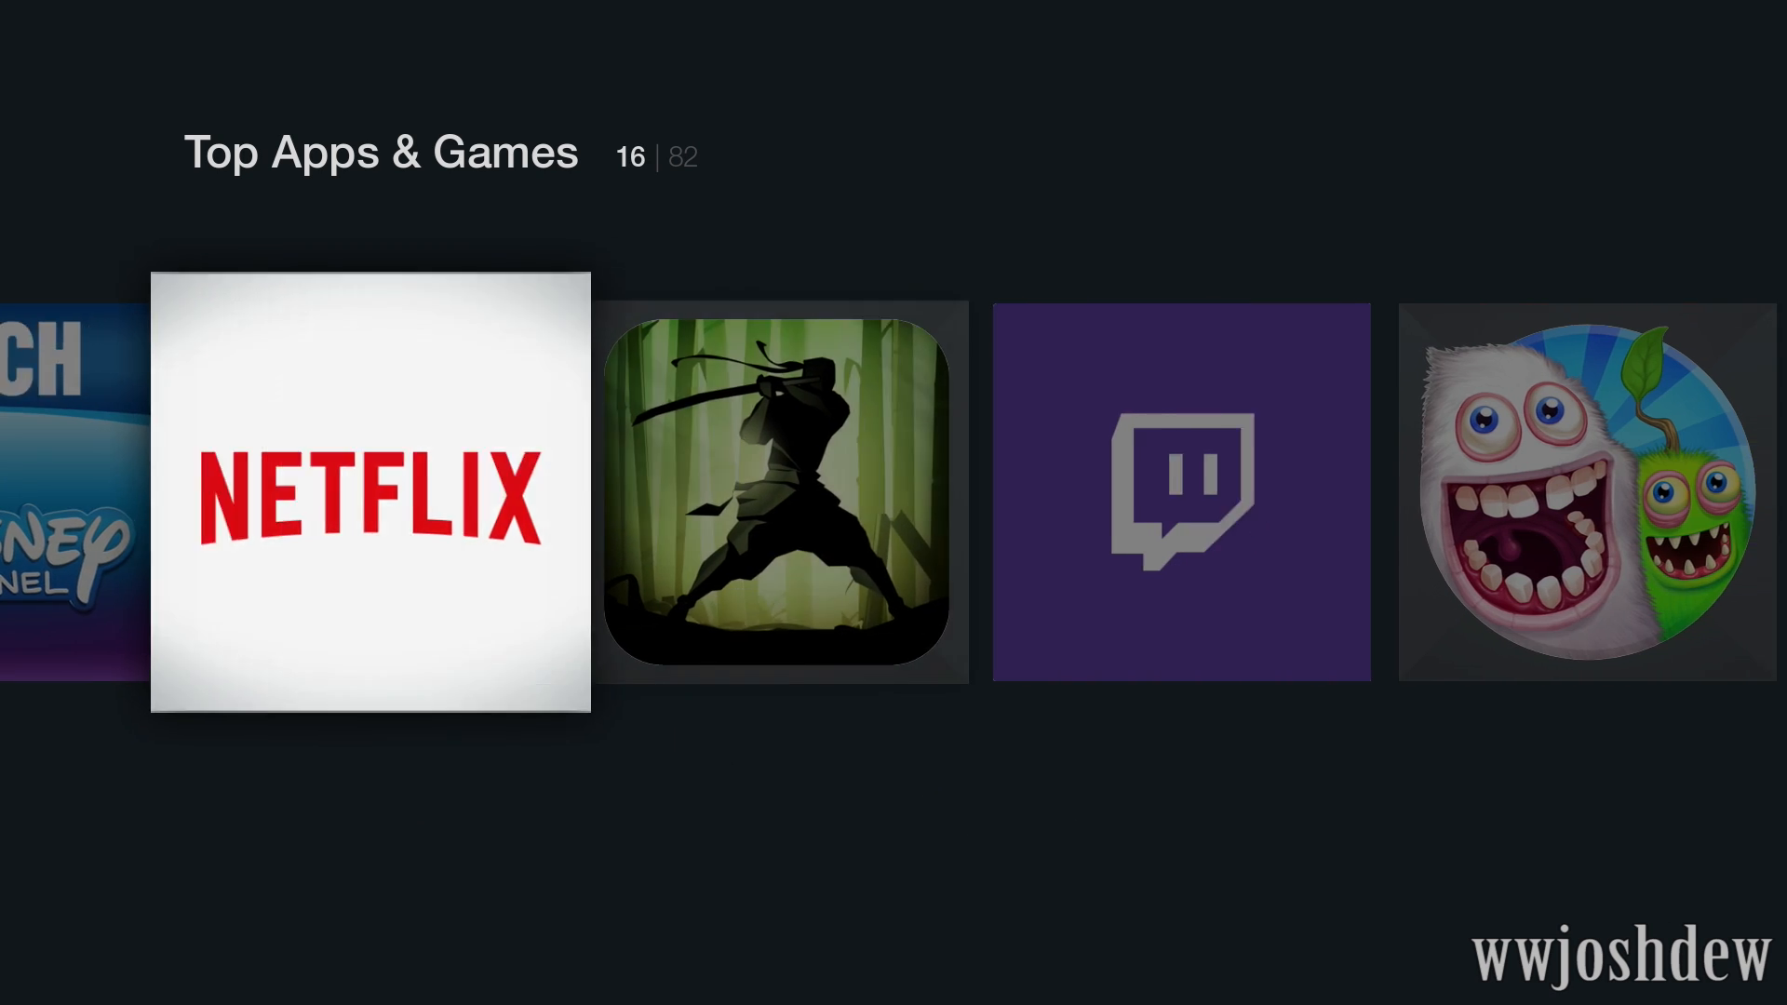
scroll(right, 3)
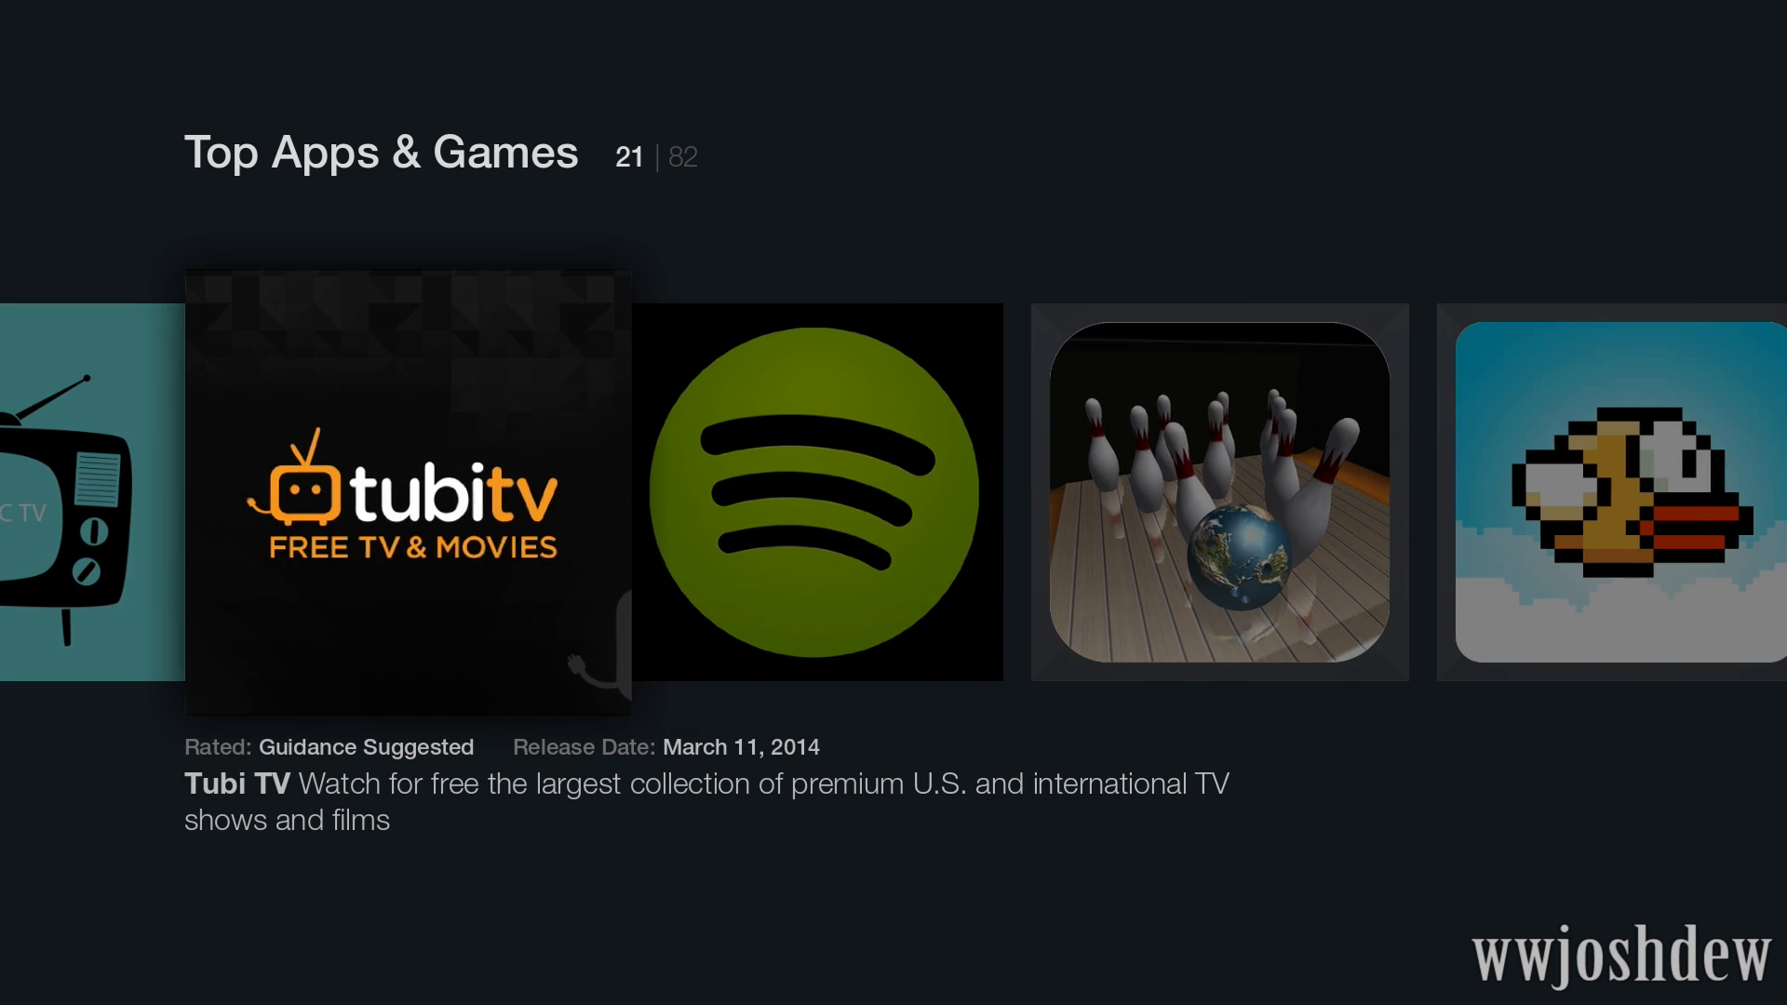
scroll(right, 3)
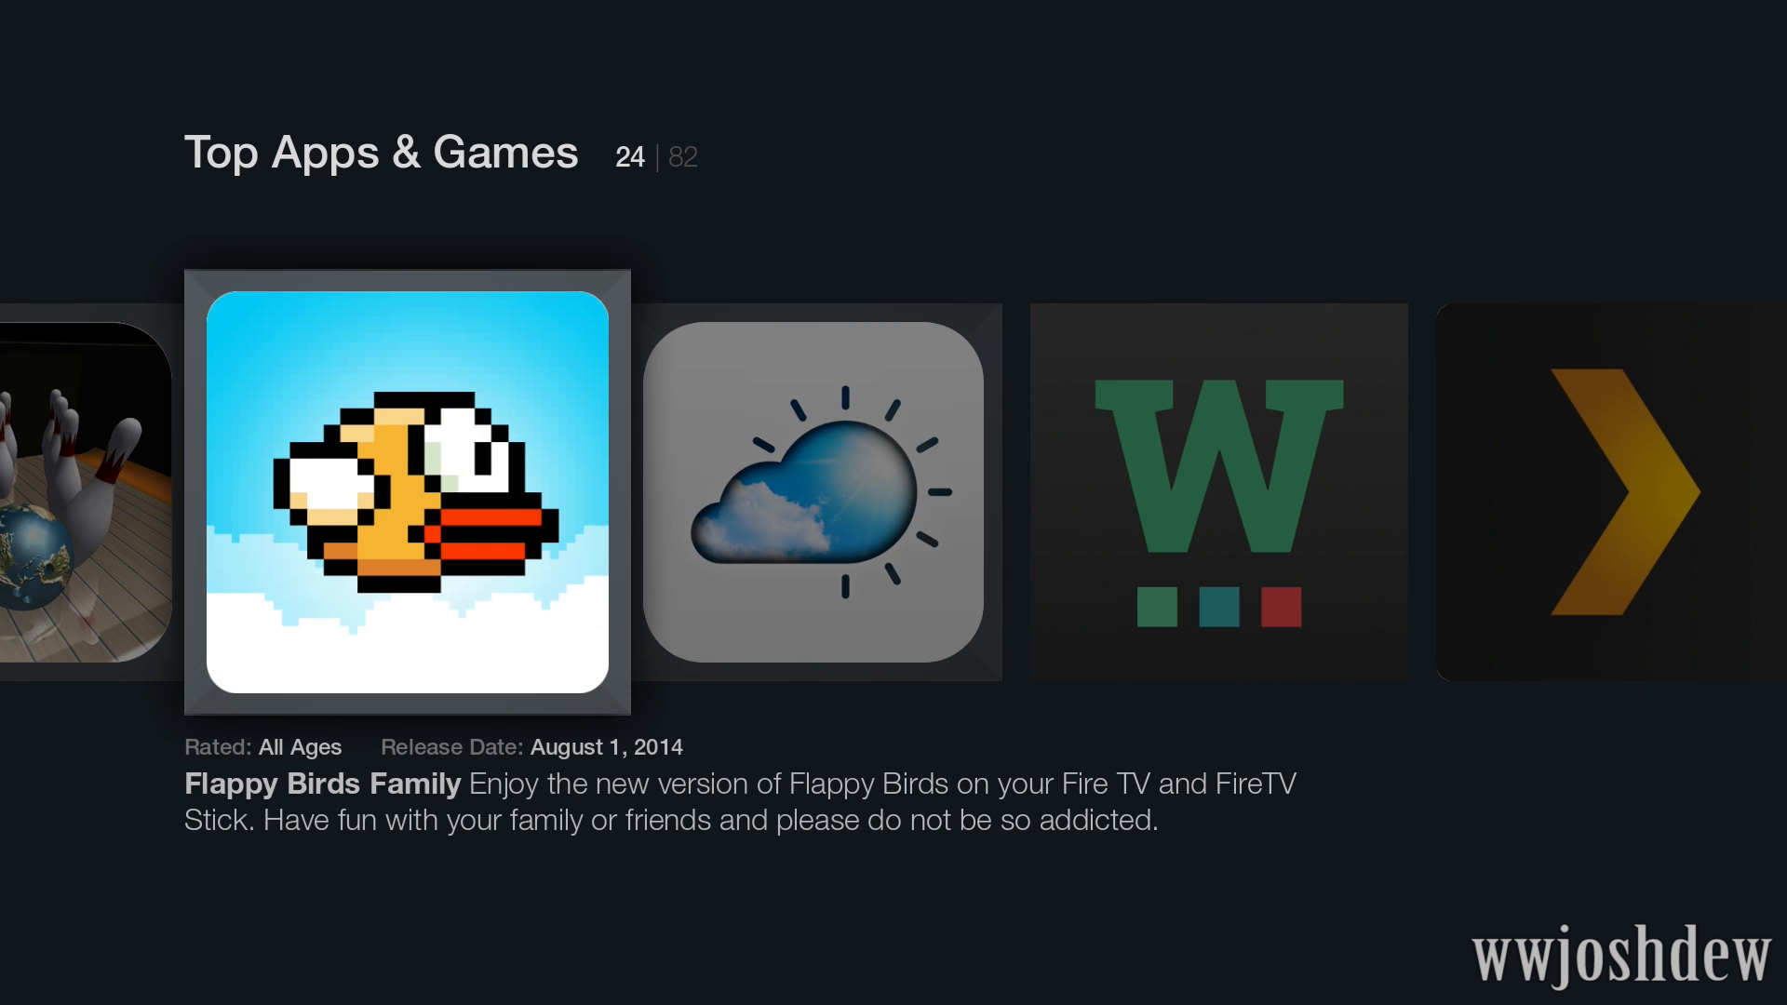
scroll(right, 3)
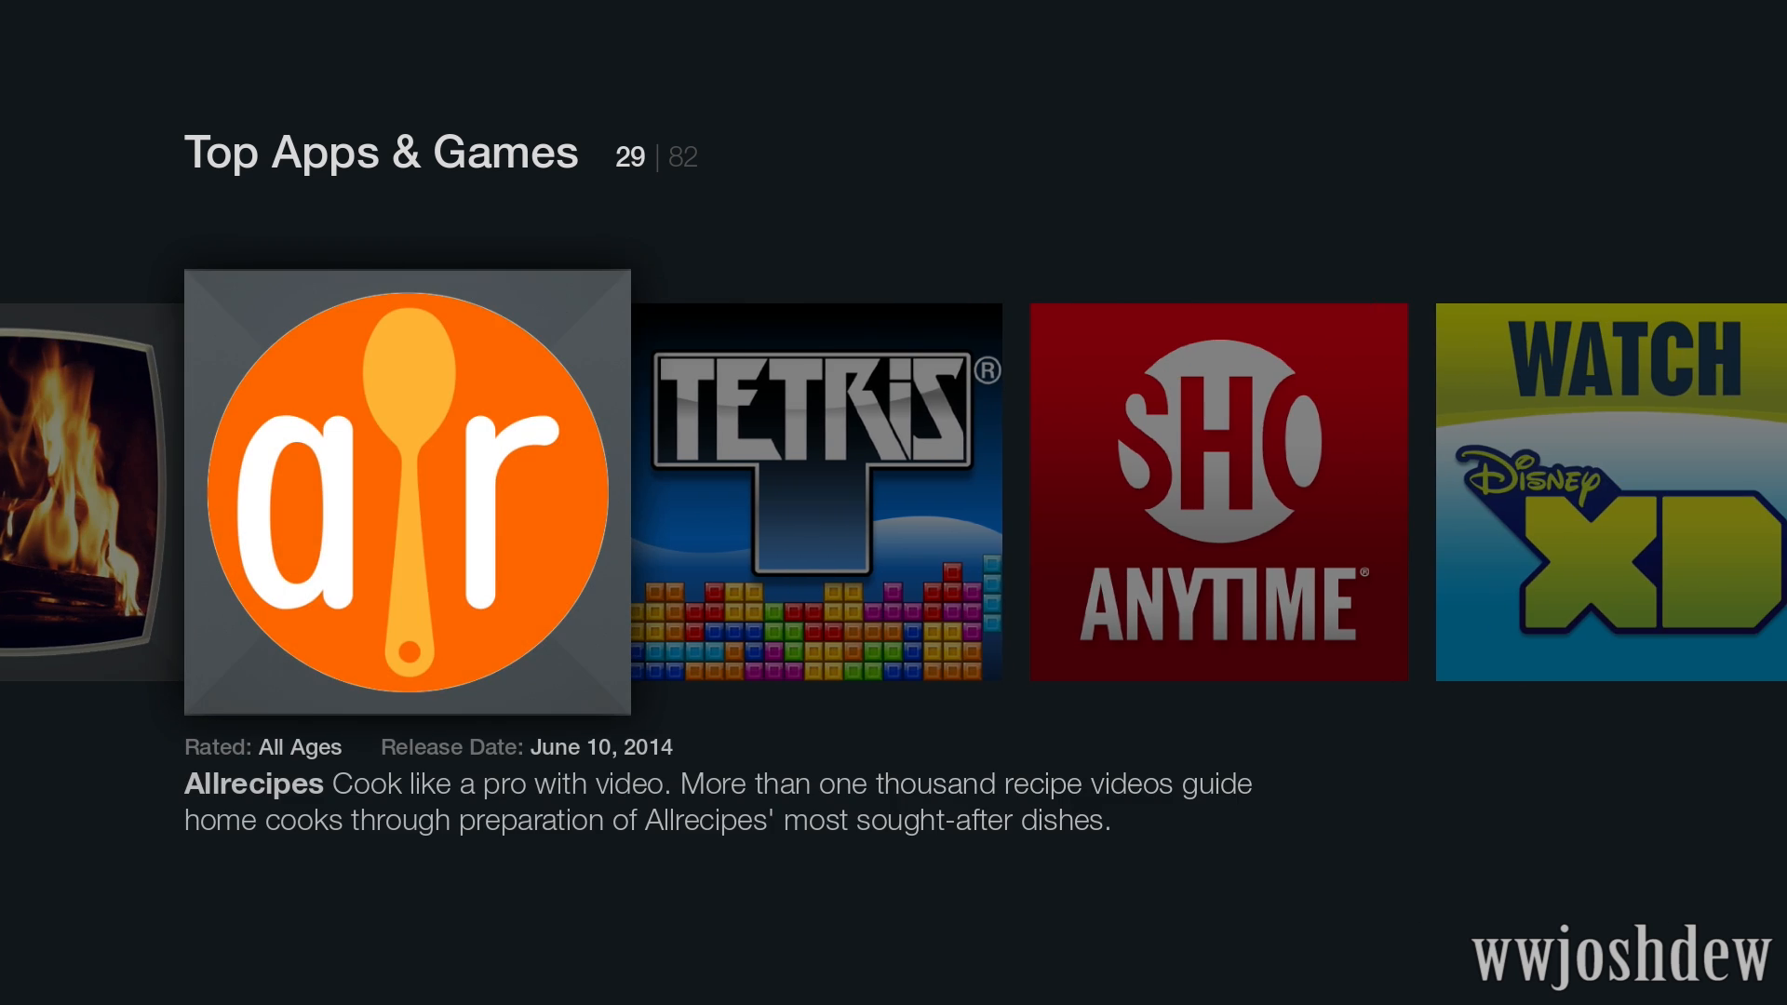
scroll(right, 3)
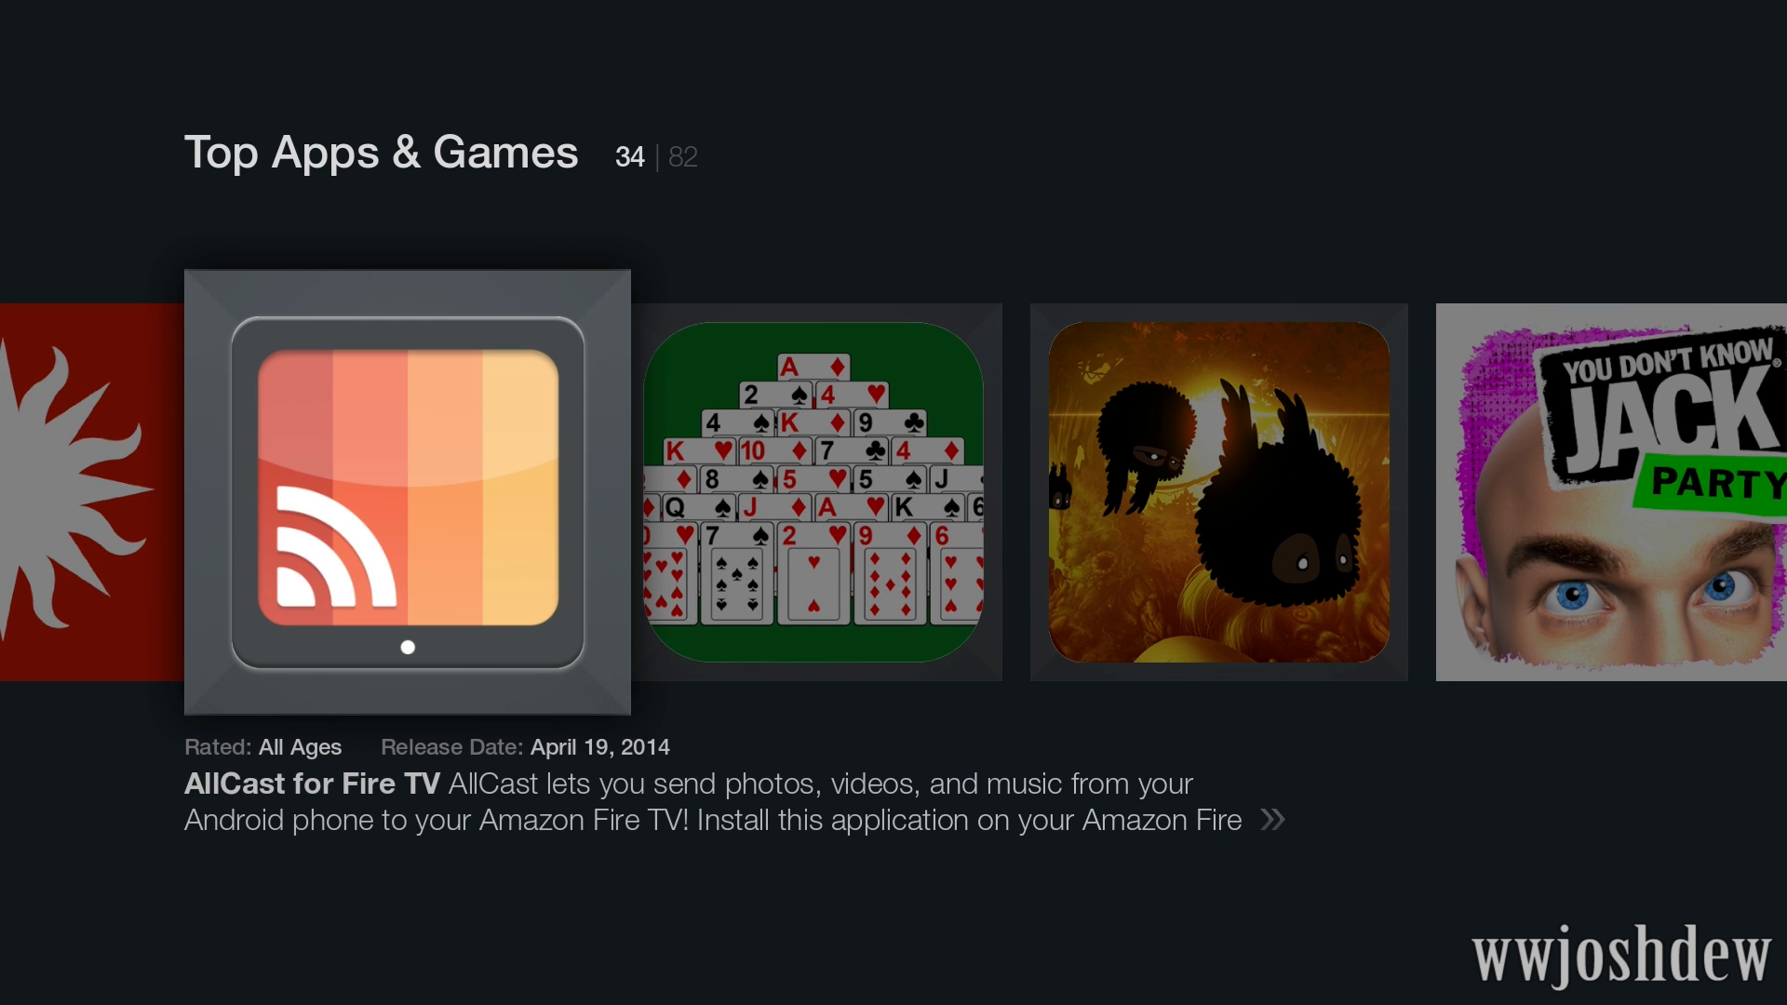
scroll(right, 3)
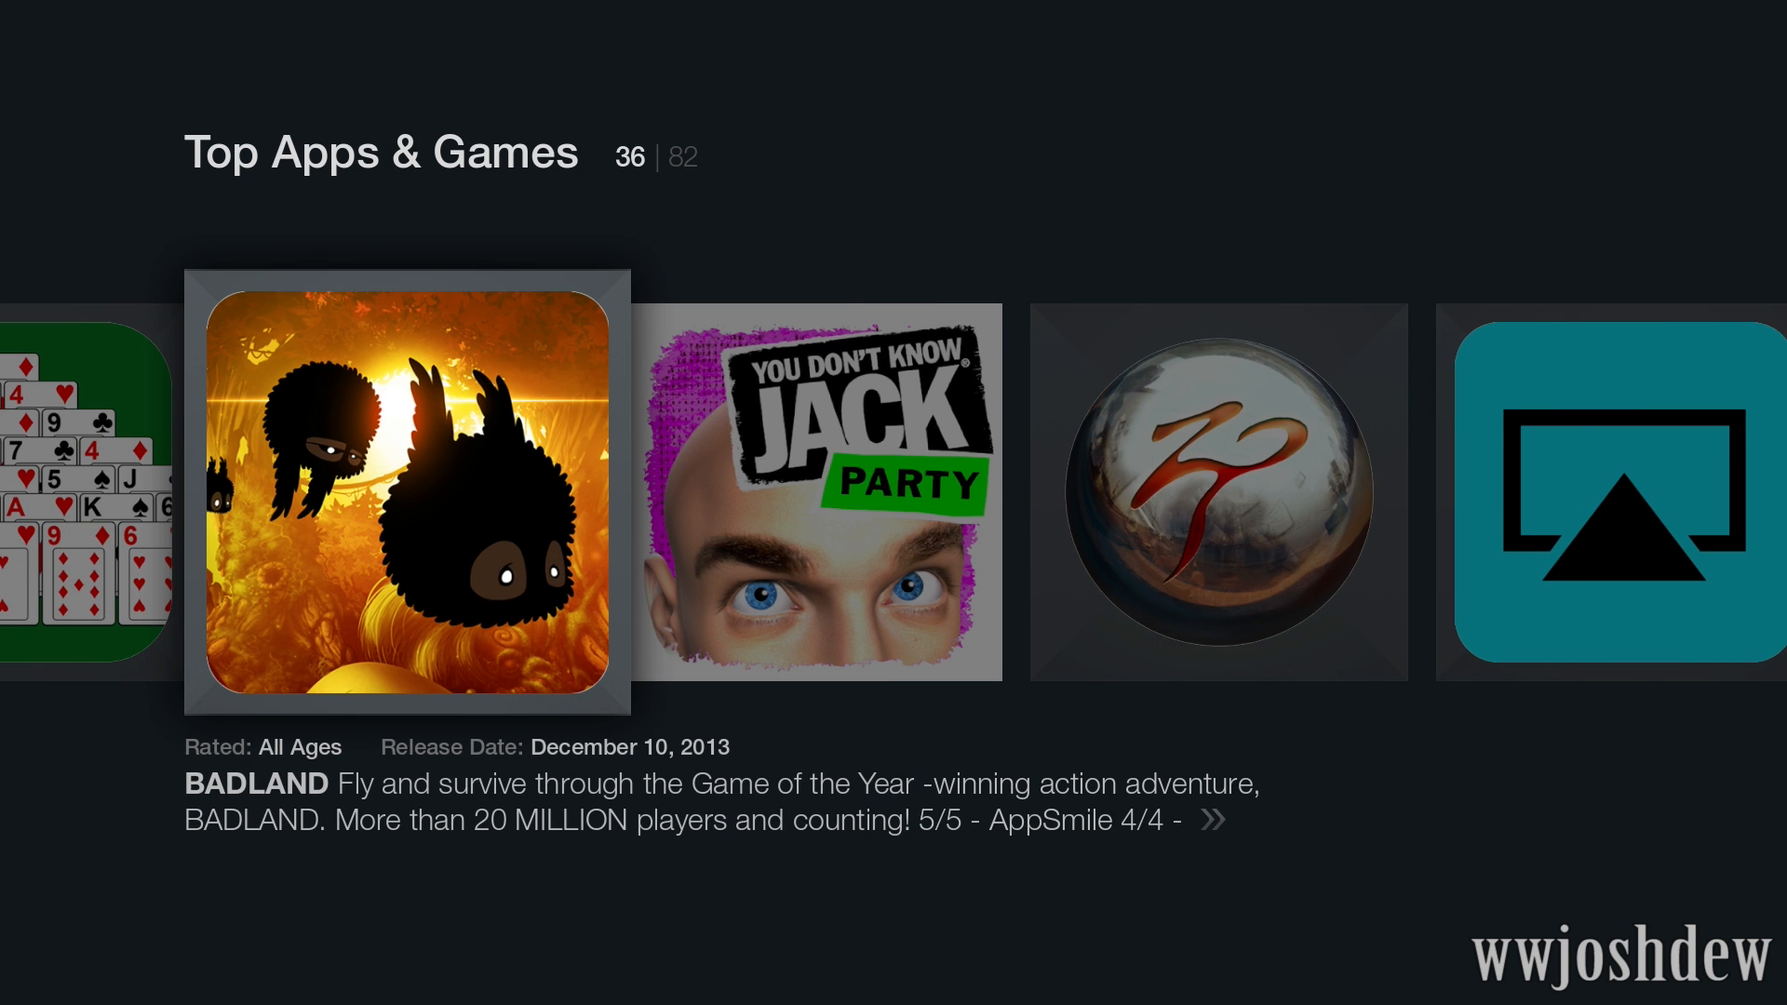
key(Right)
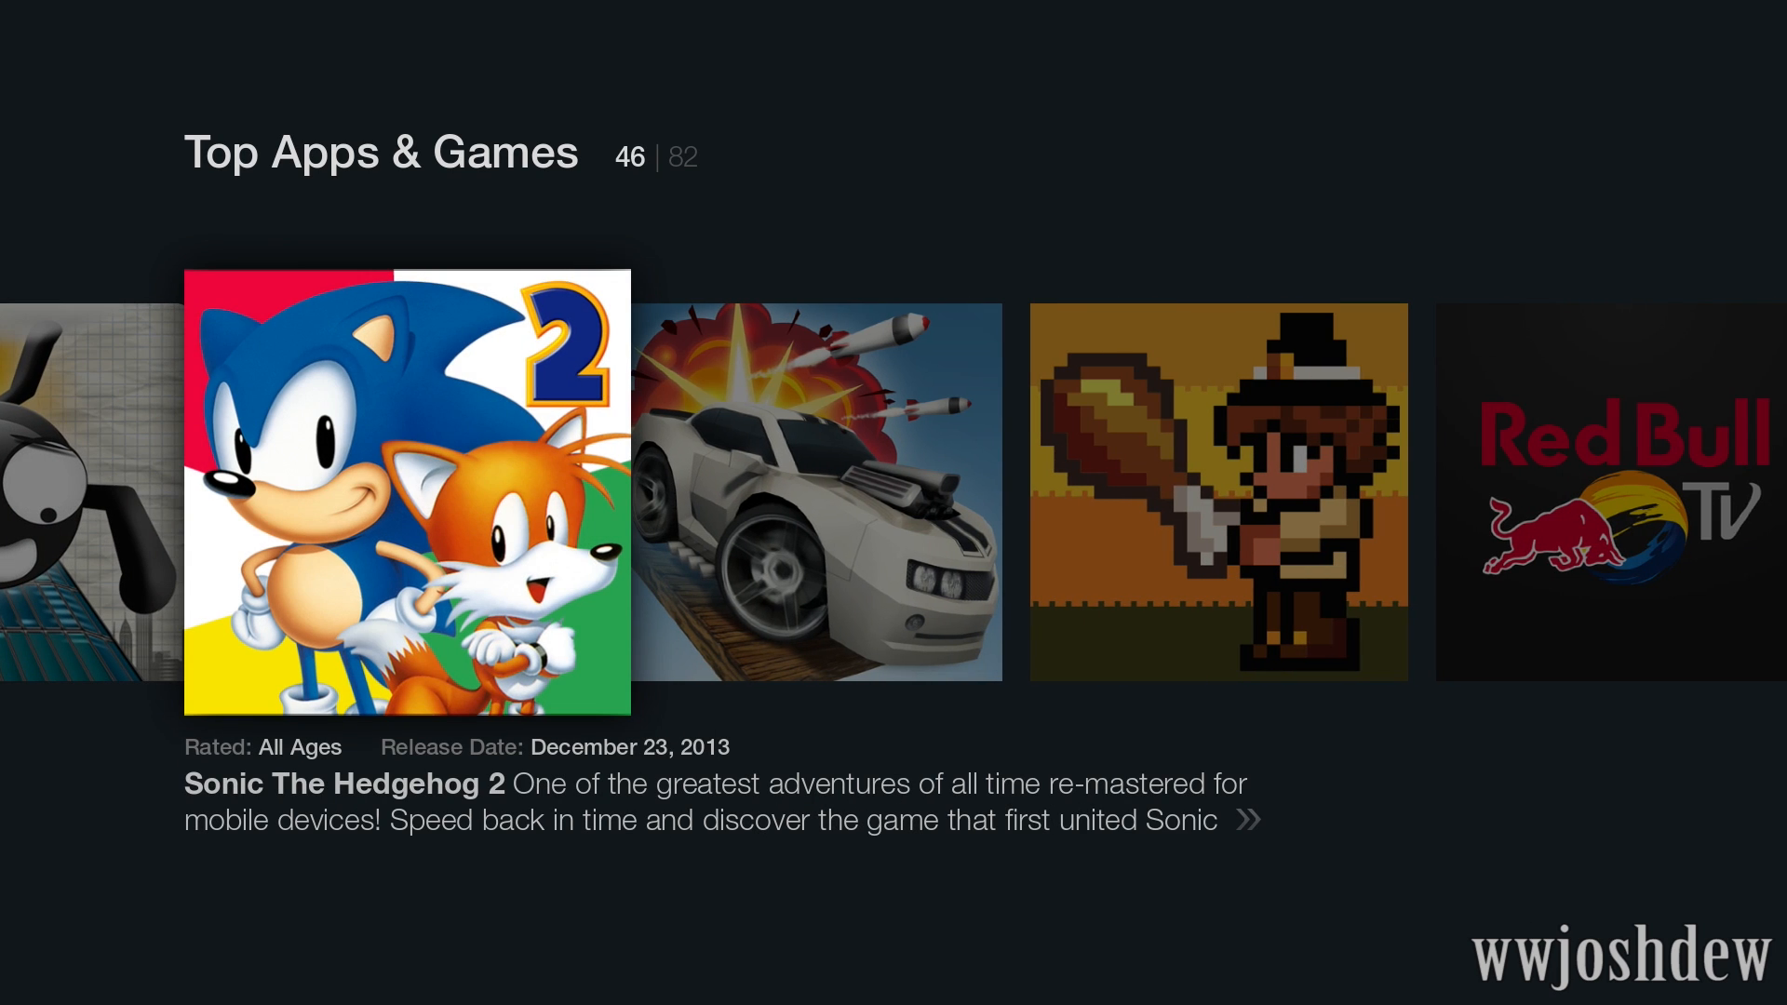
key(right)
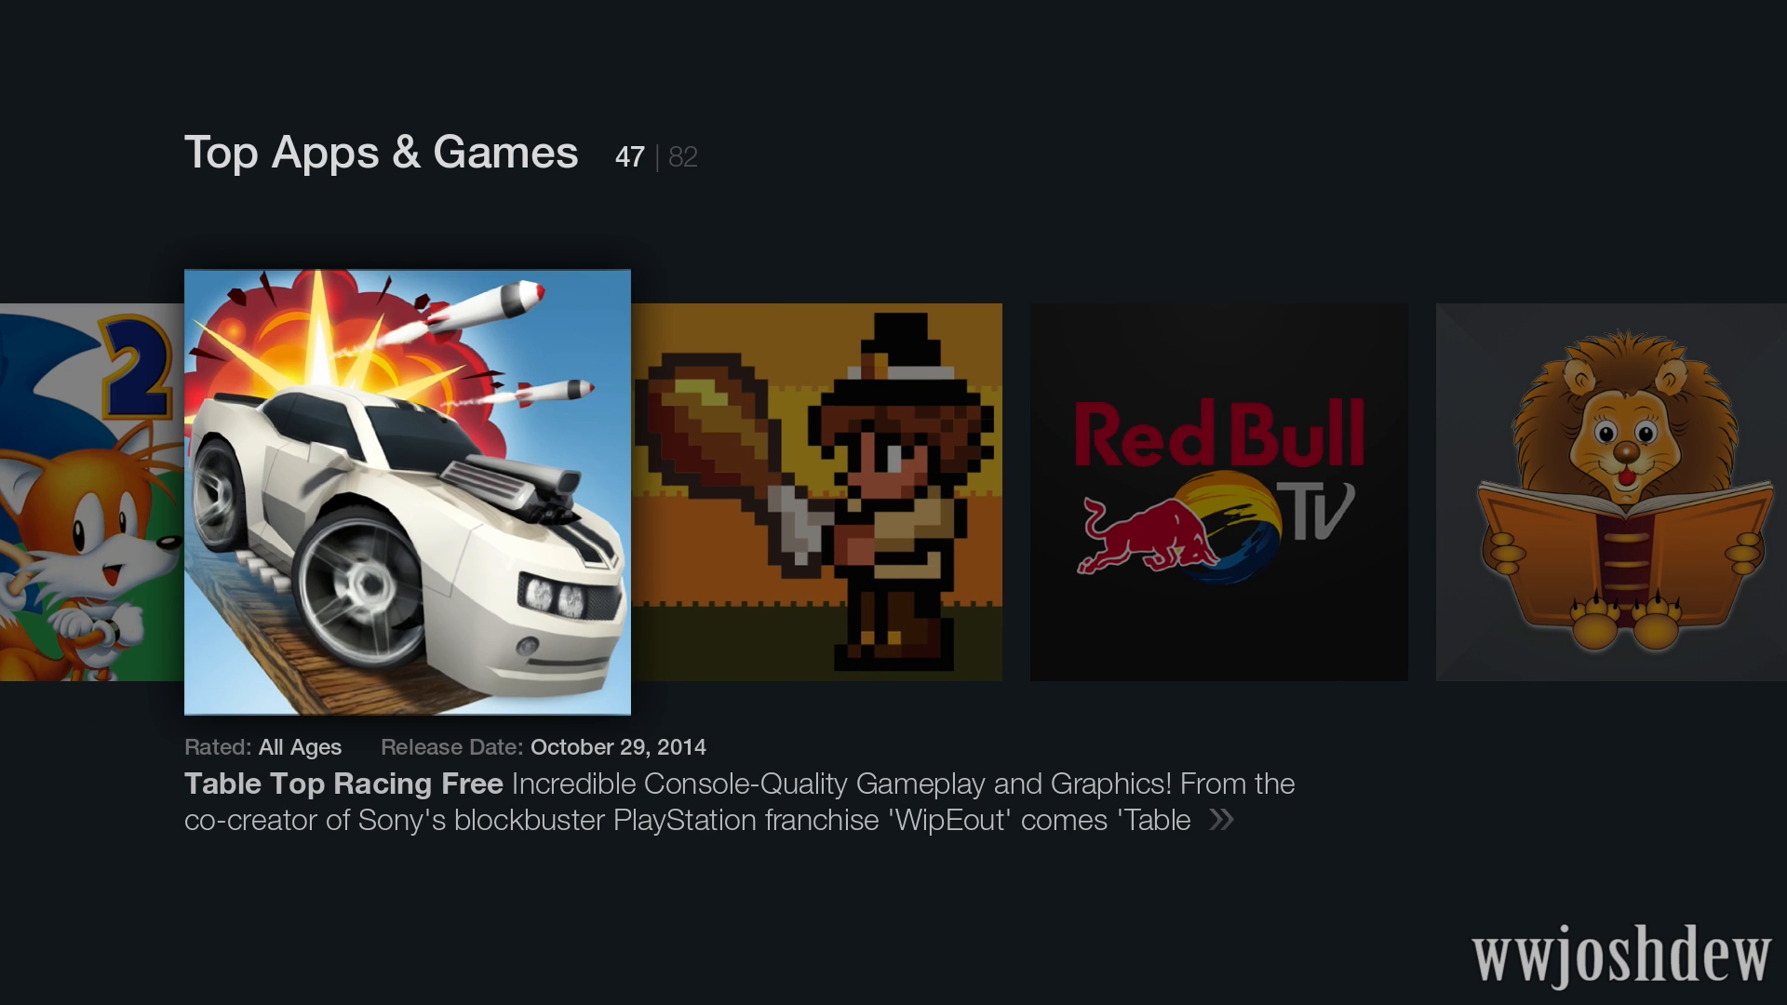
scroll(right, 3)
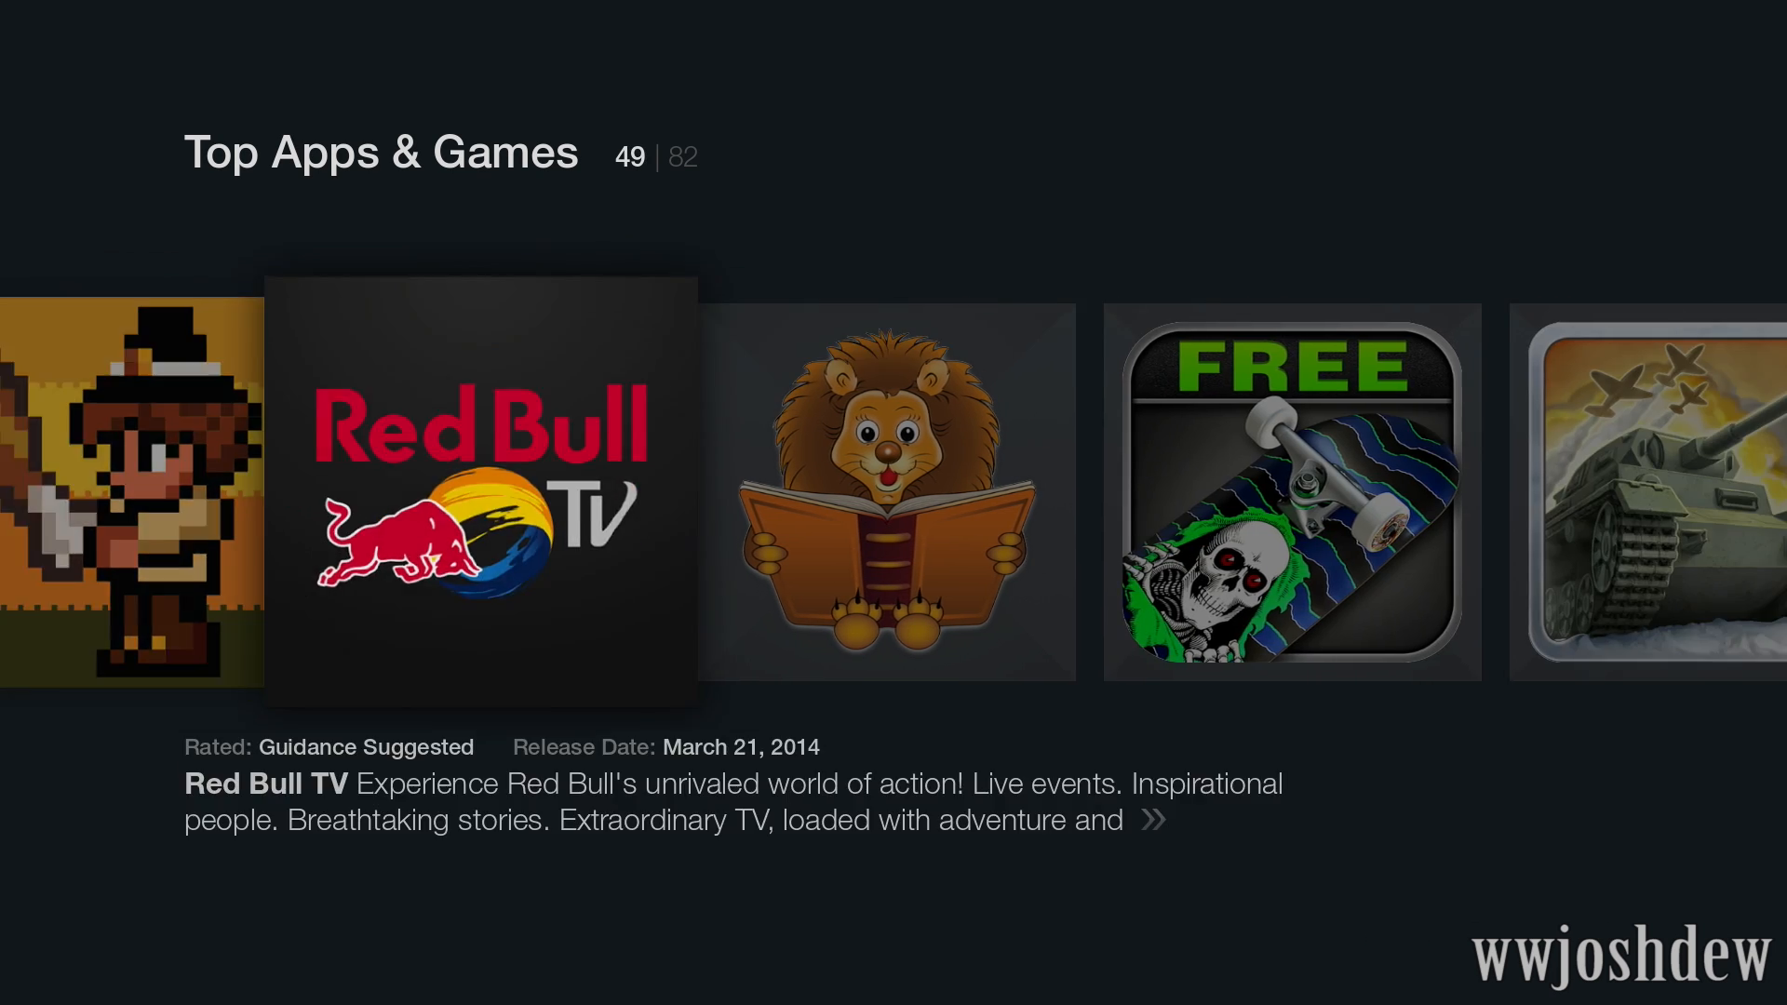
scroll(right, 3)
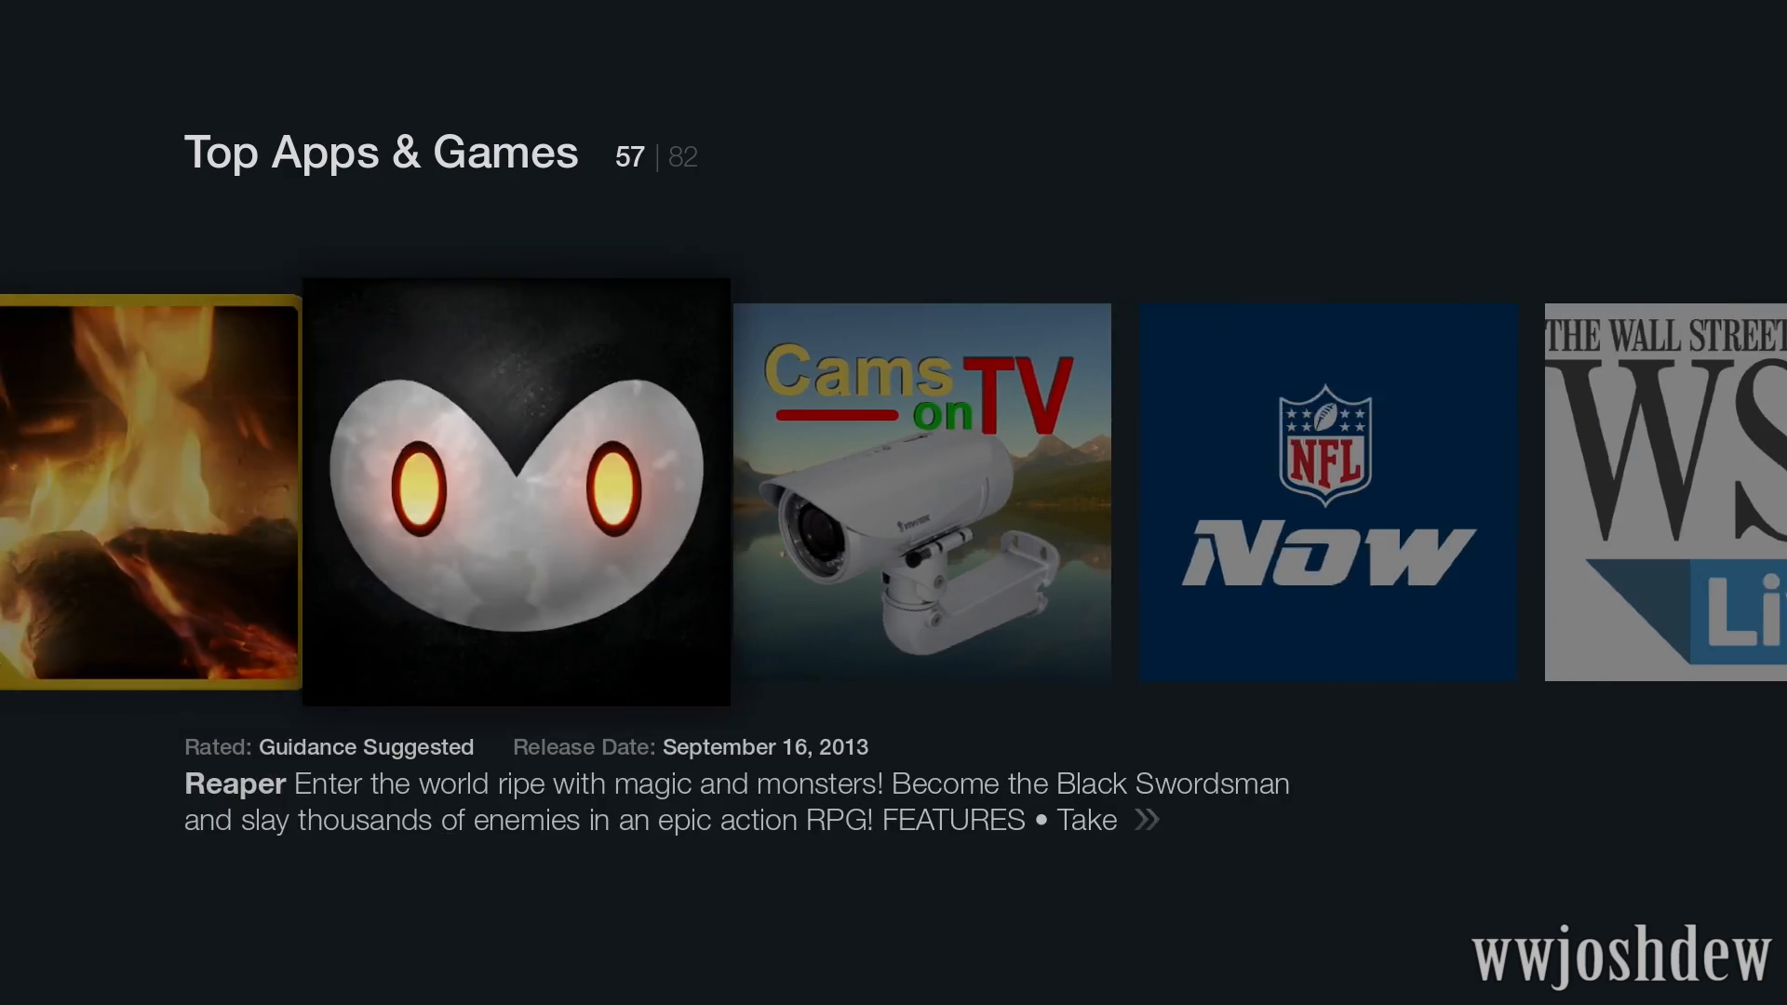
key(Right)
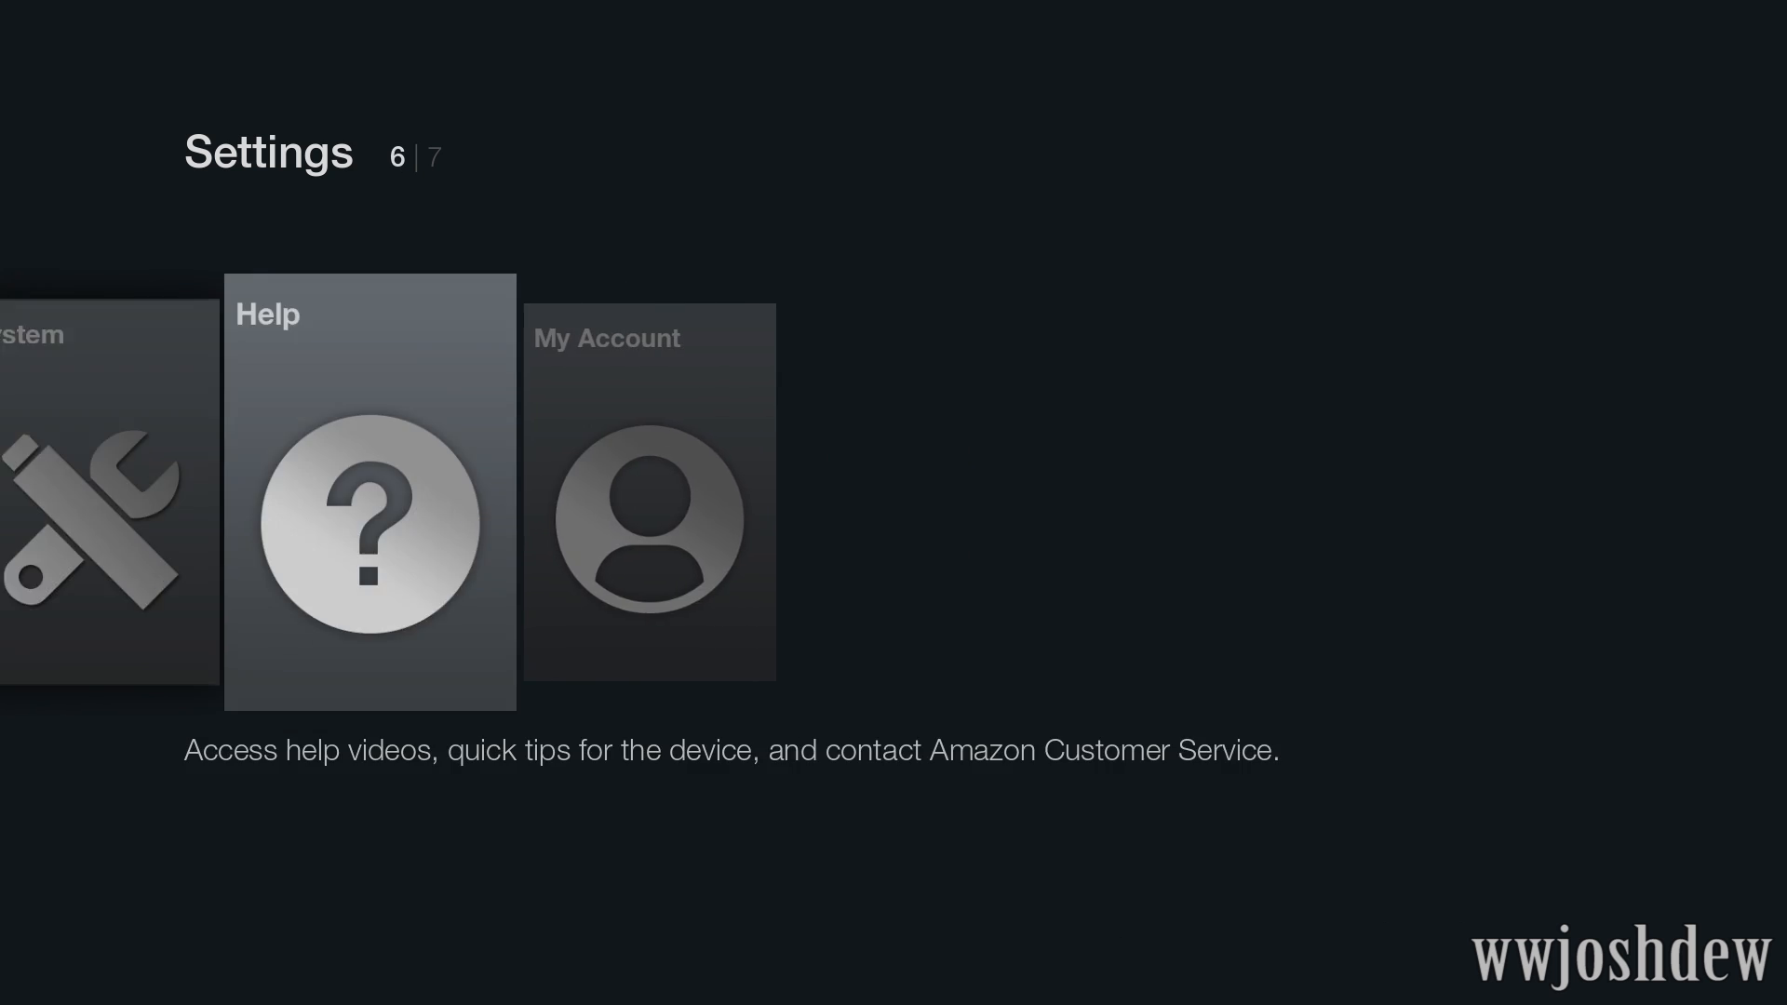
- Enable Apps from Unknown Sources in Developer options and accept the security warning
key(Left)
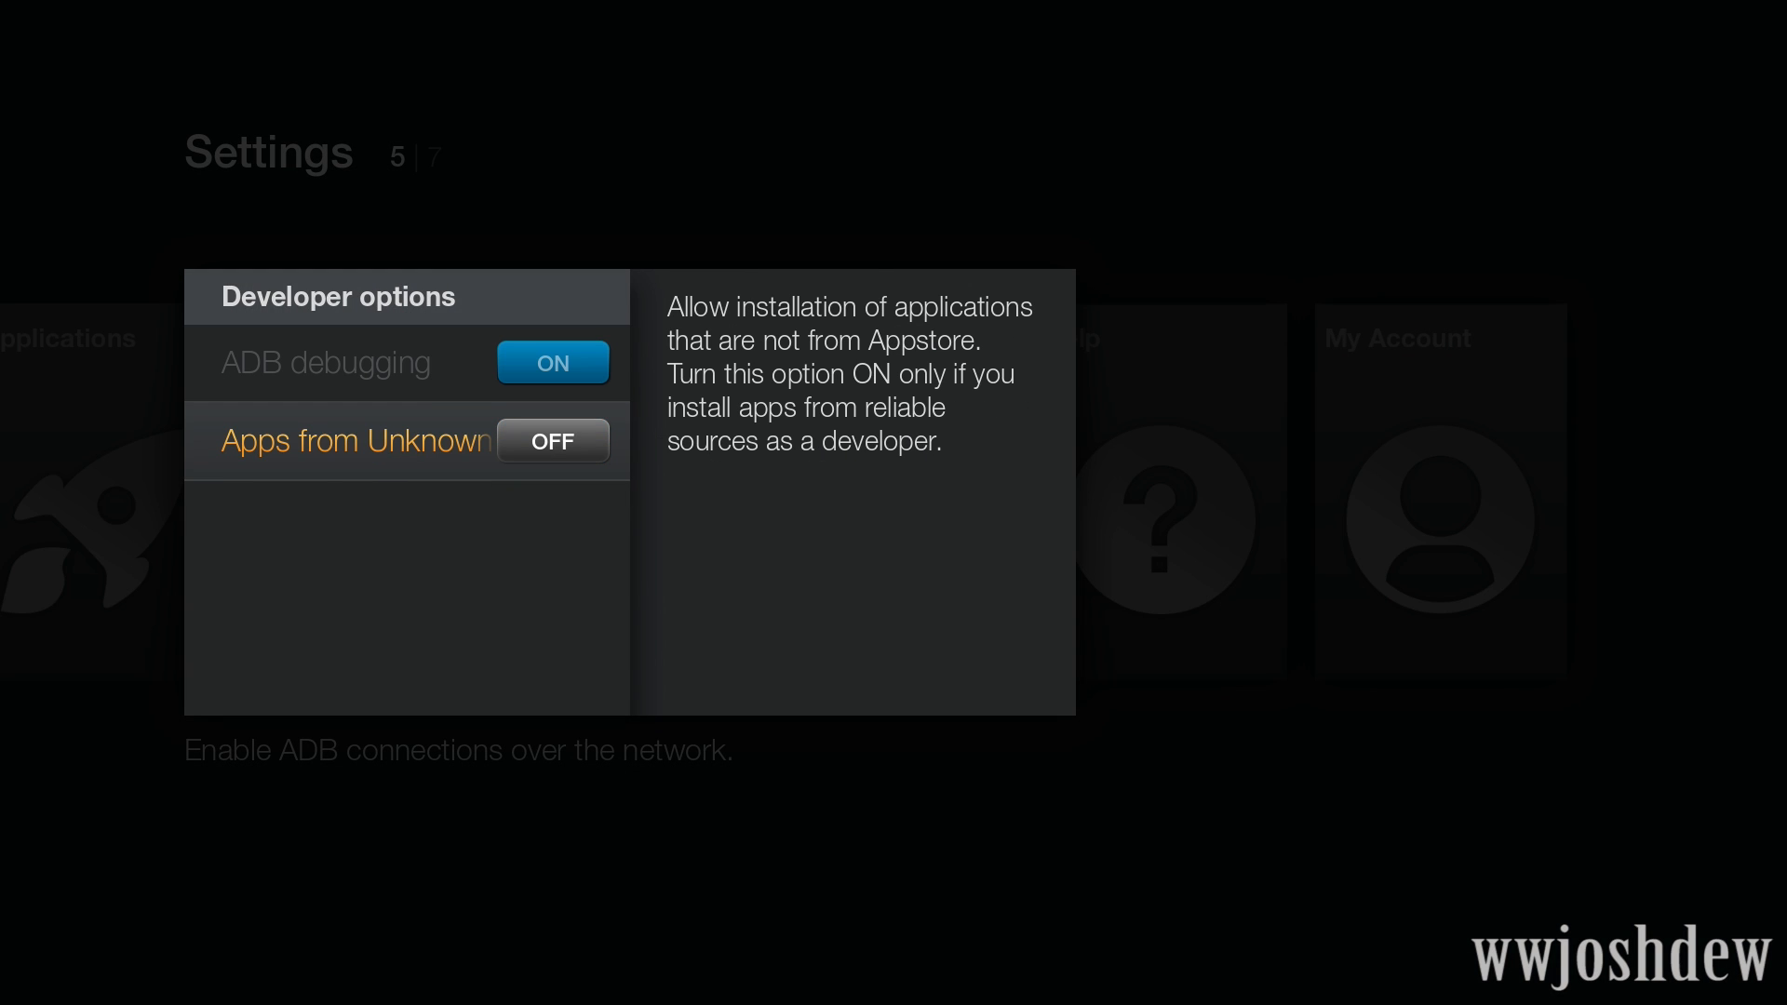
click(553, 440)
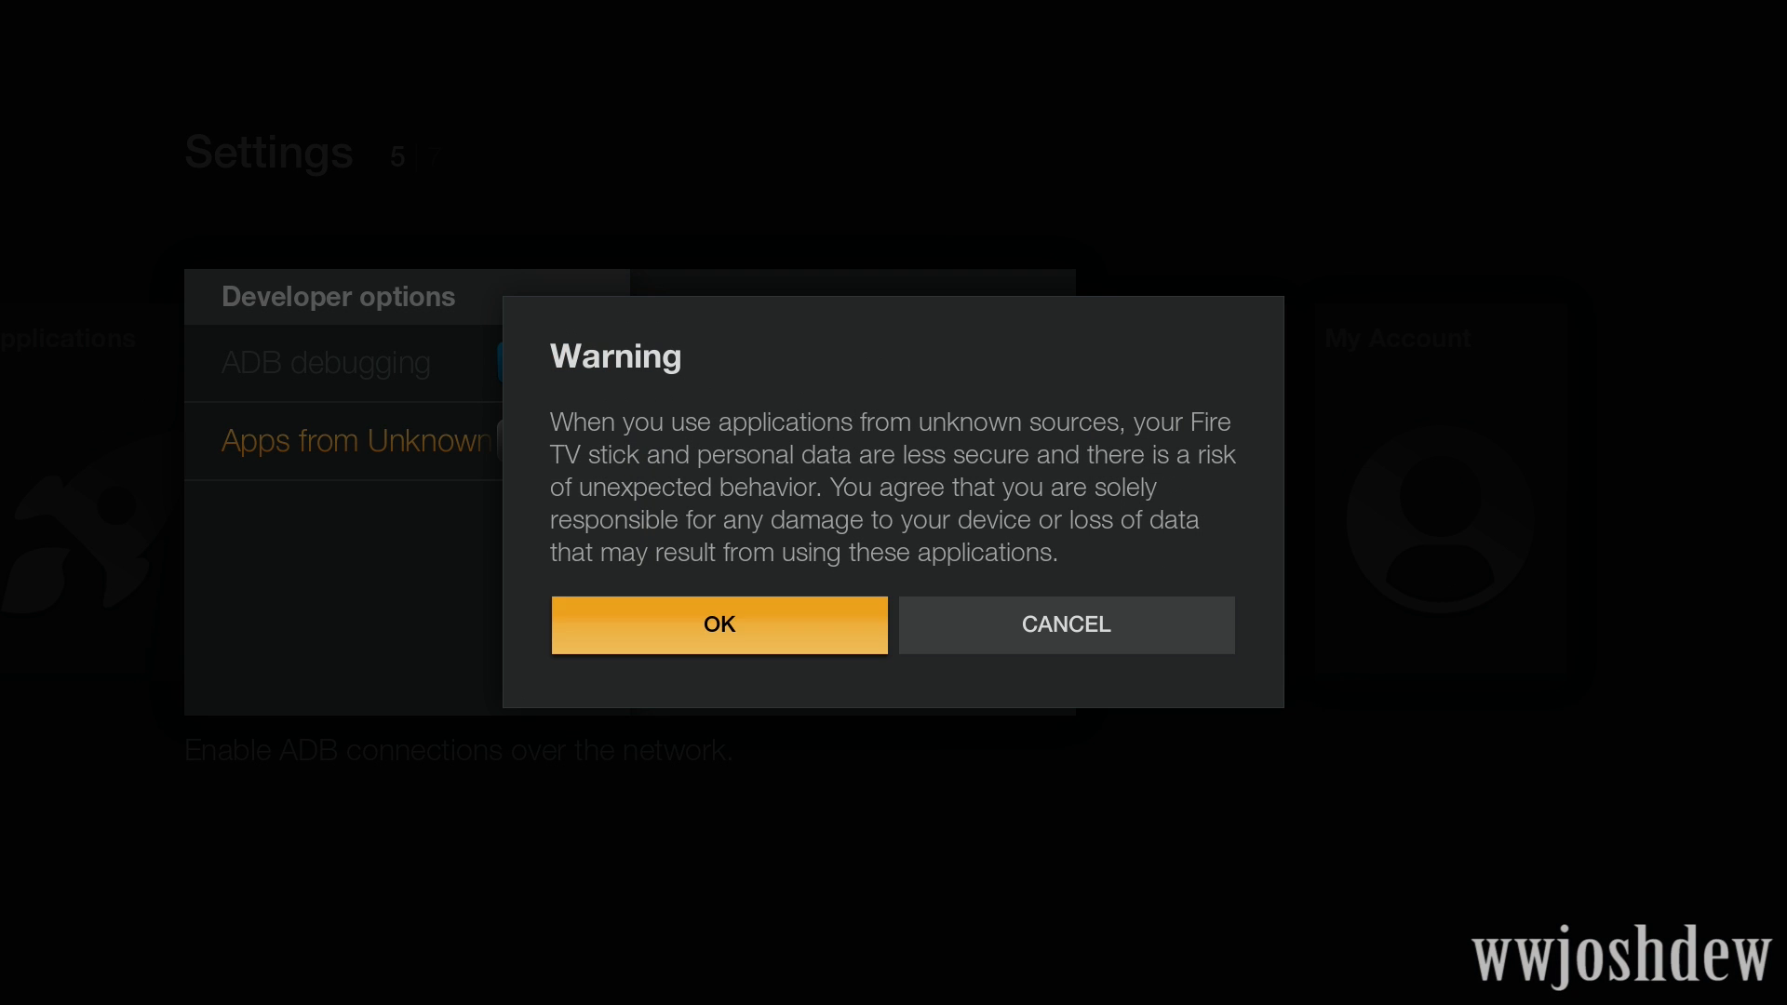
click(718, 626)
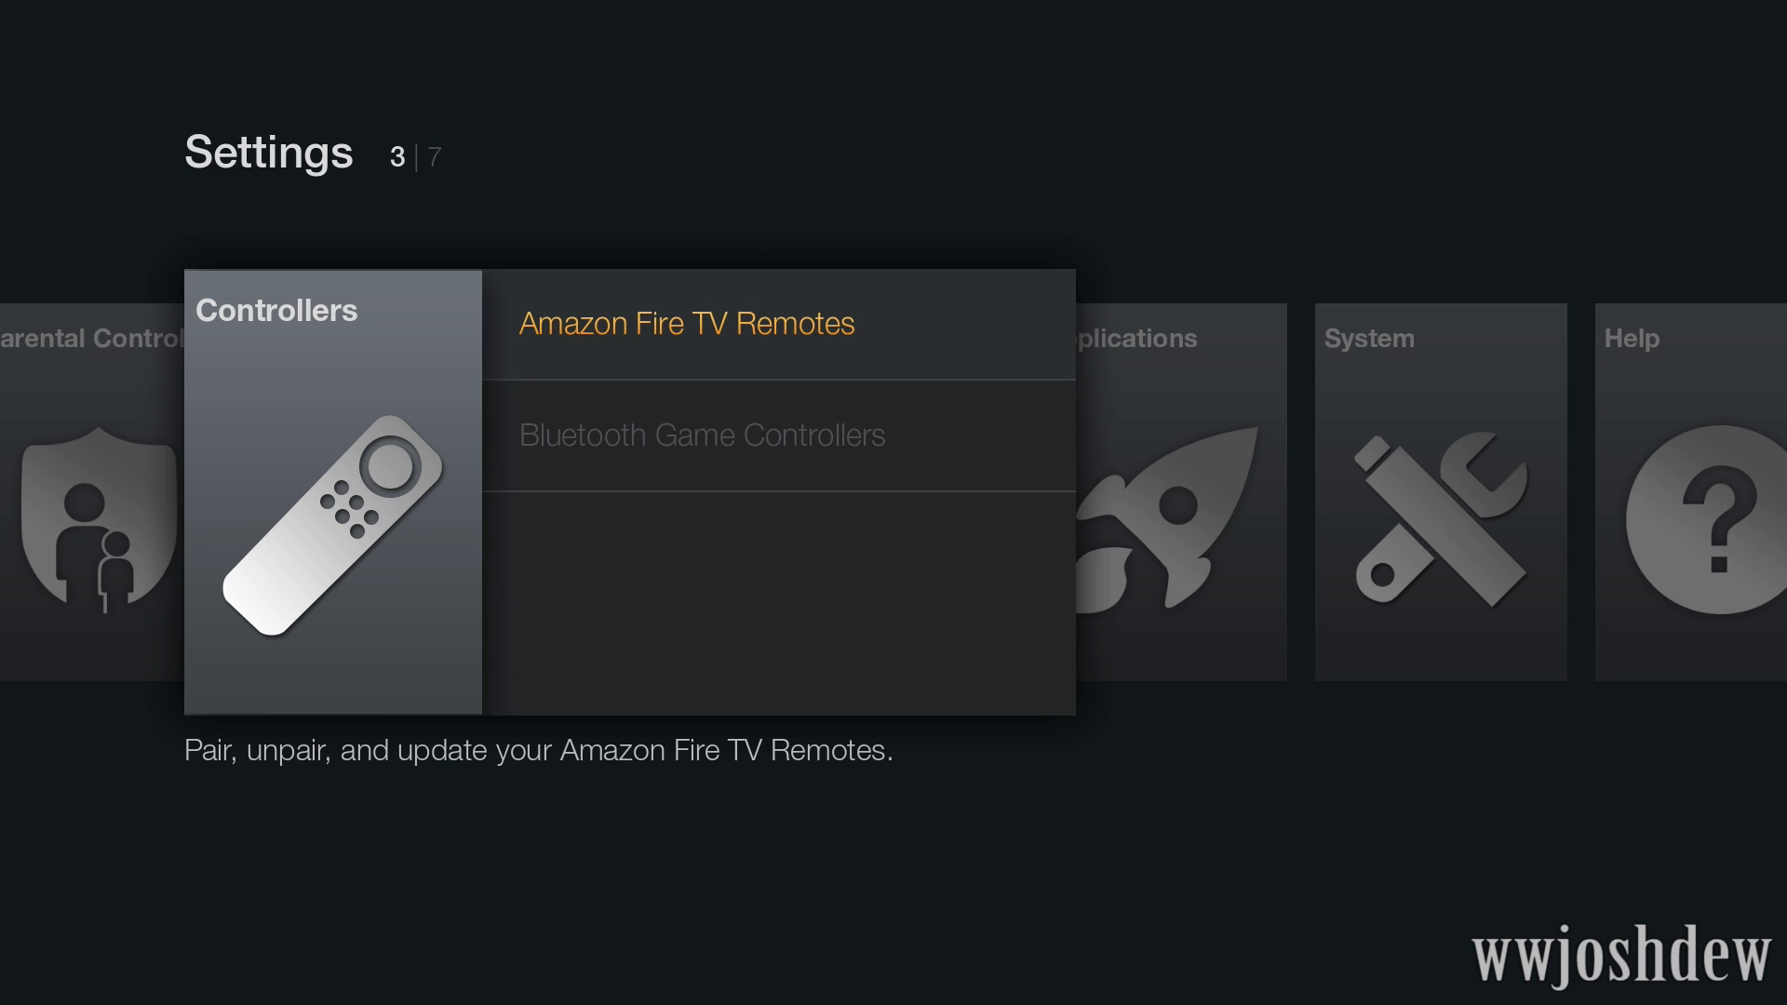
- Reach Display settings showing Video Resolution Auto and Calibrate Display No Scale
click(687, 324)
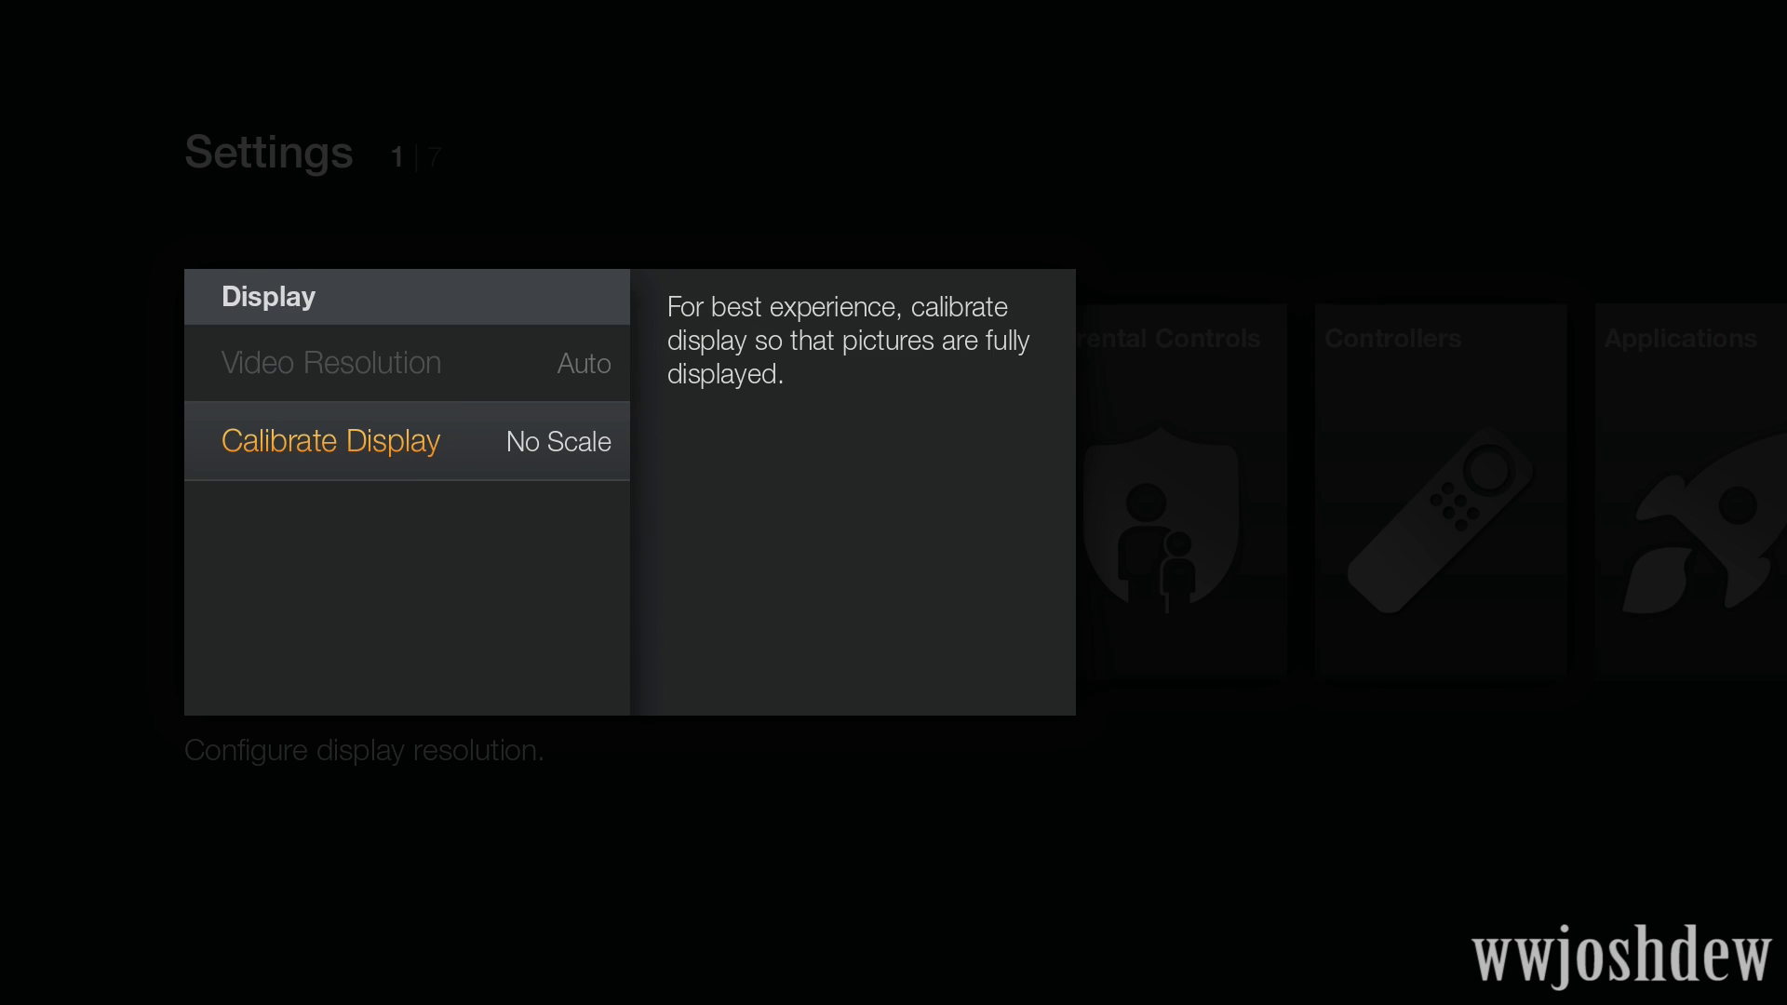
- Review Enable Display Mirroring under Display & Sounds, then return to the Settings categories
key(Back)
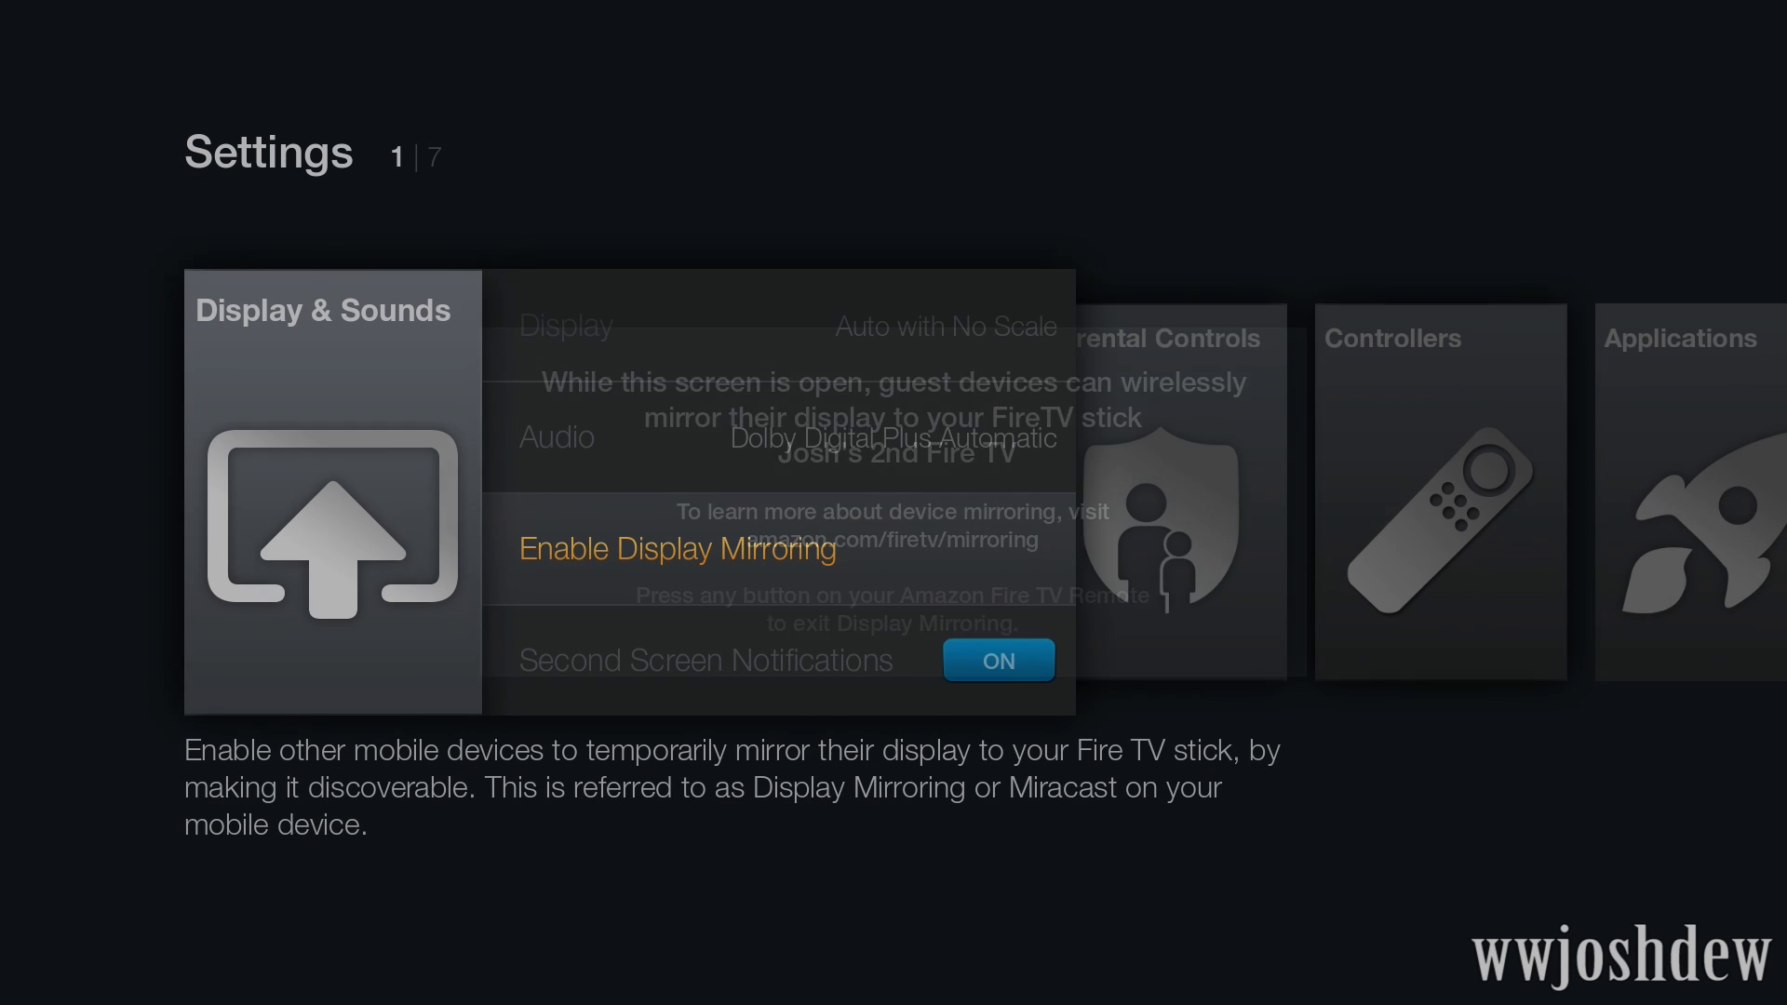
key(down)
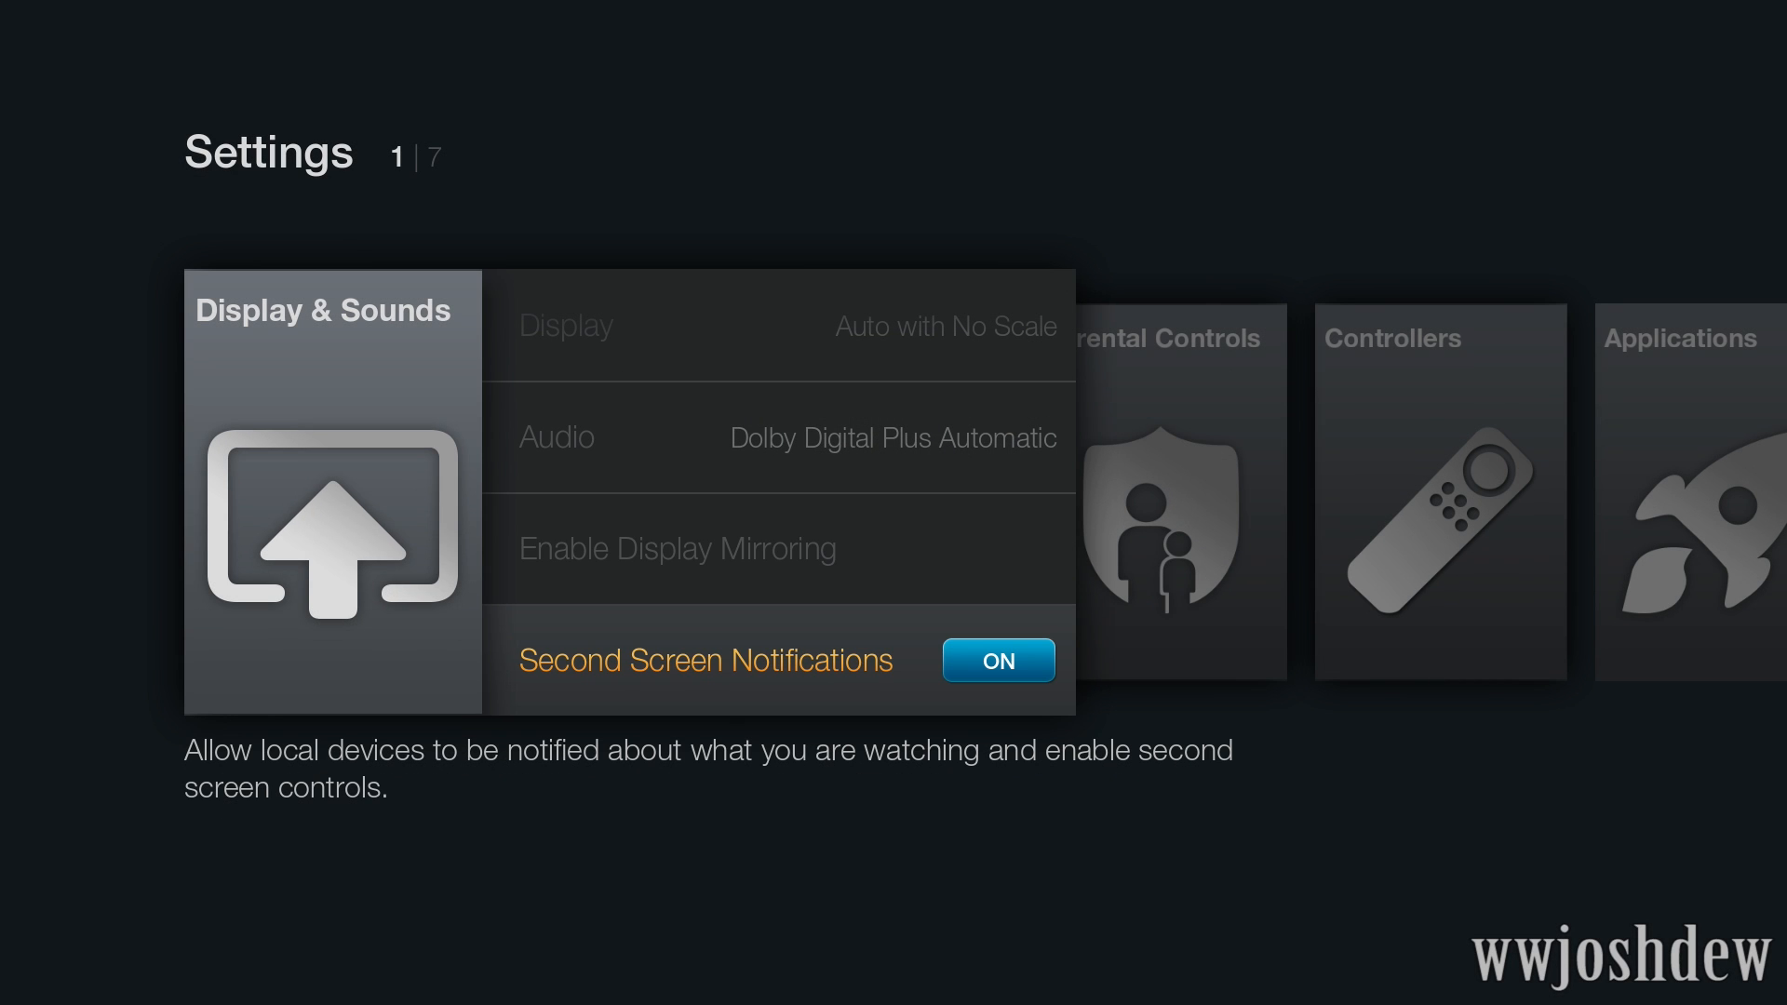
key(Back)
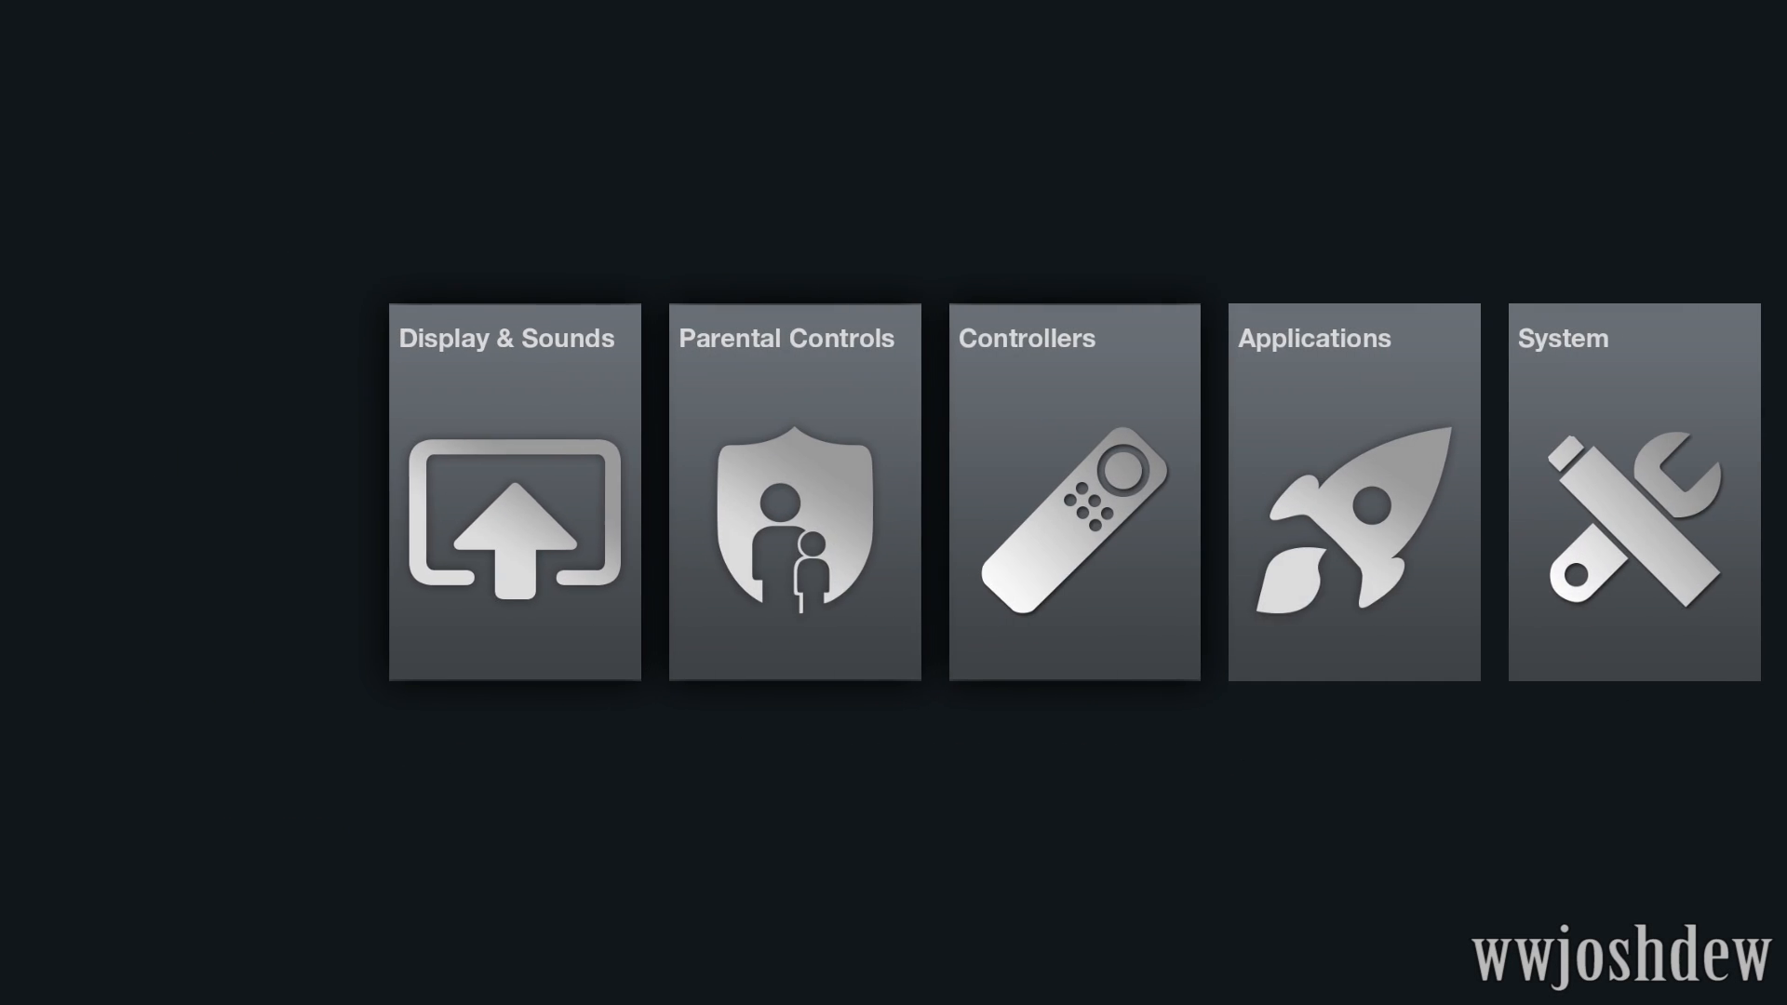